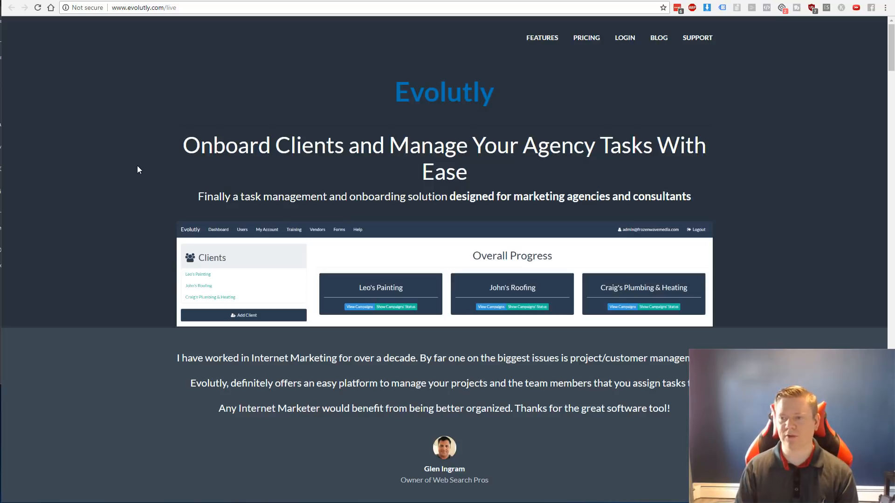
mouse_move(348, 36)
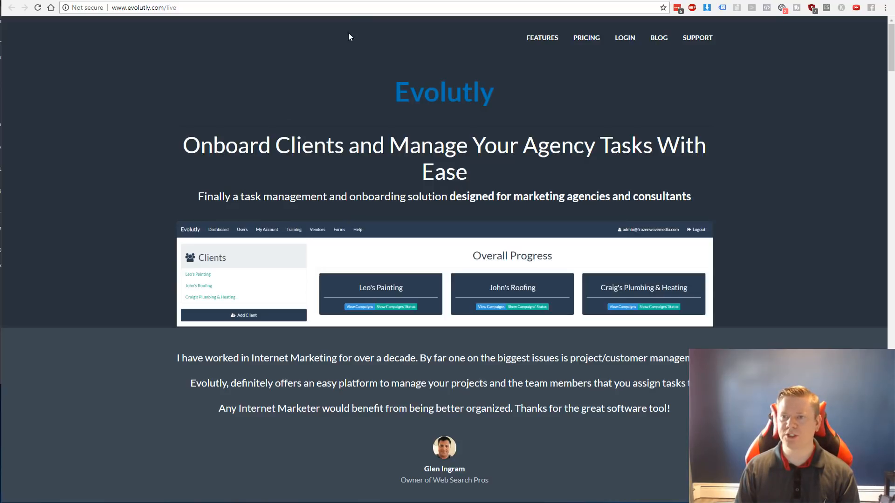
mouse_move(366, 3)
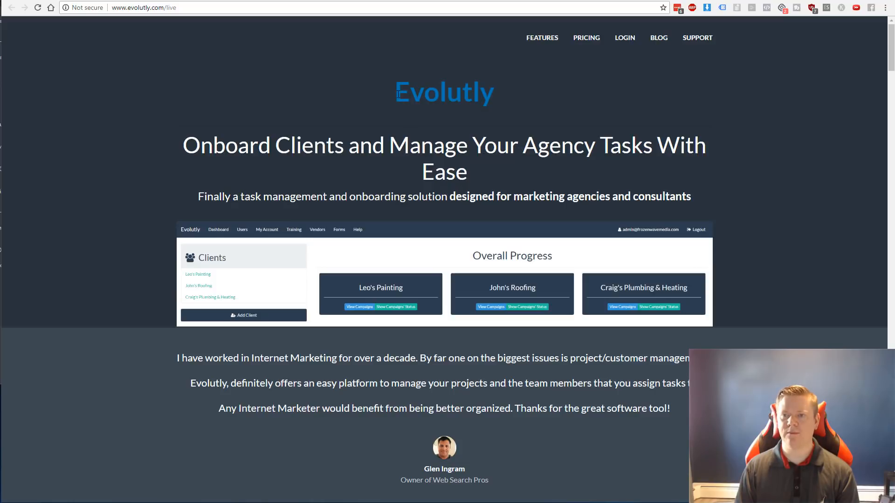
Scroll through the whole live Evolutly sales page from the site title to the bottom.
double_click(444, 92)
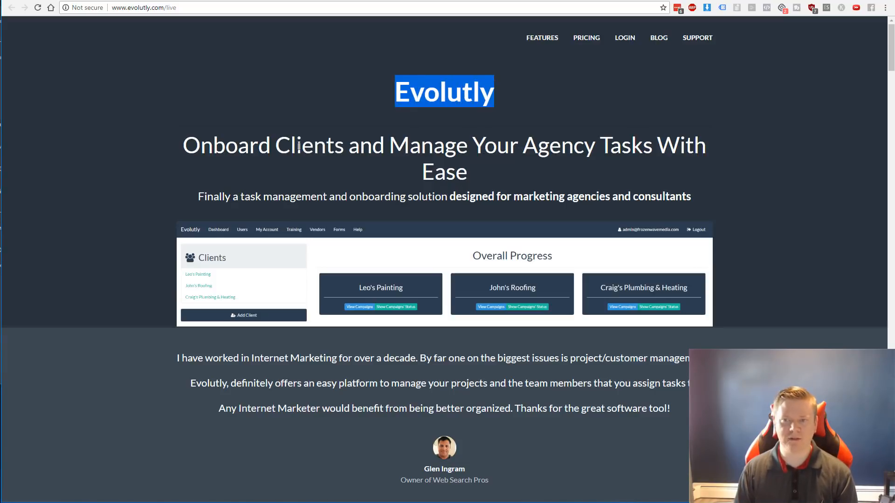
scroll("down", 3)
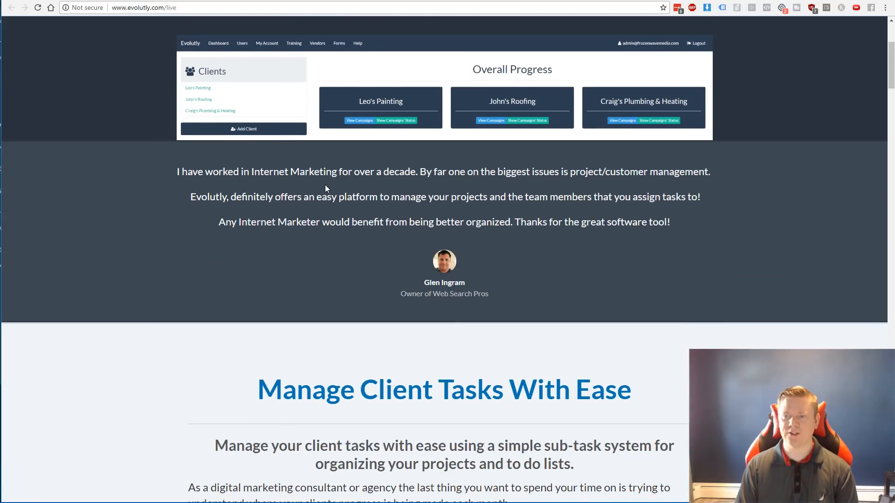
scroll("down", 3)
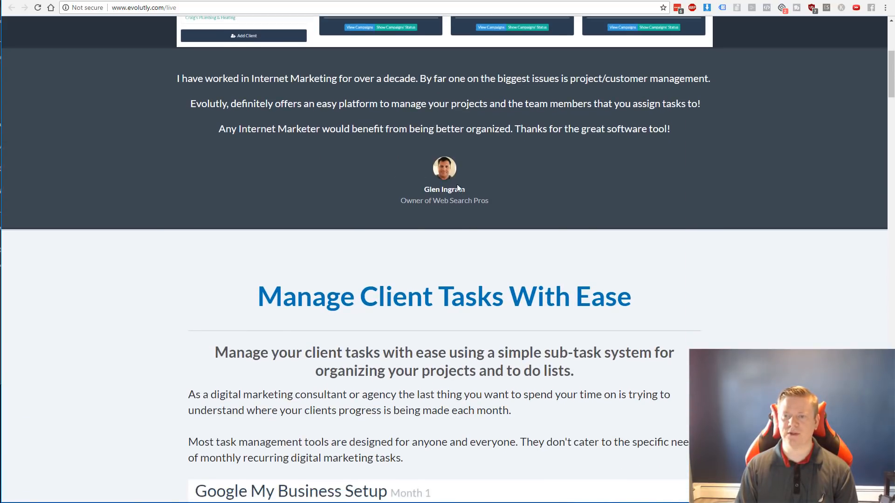
scroll("down", 3)
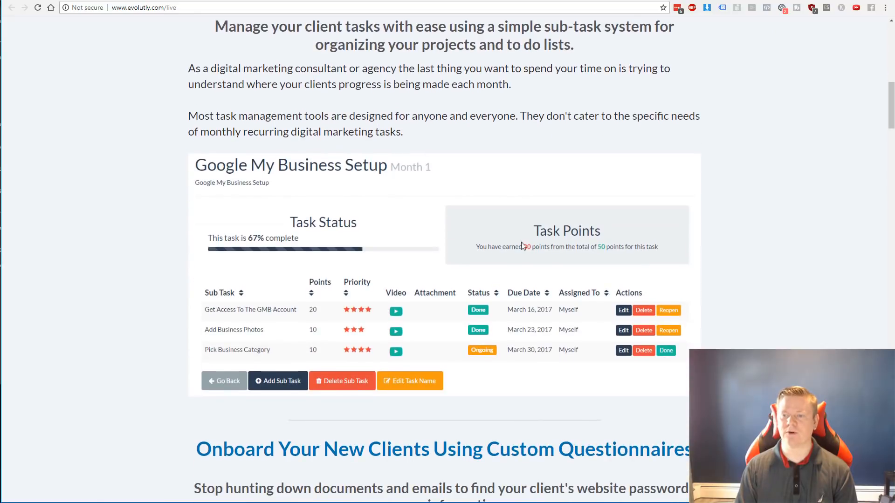
scroll("down", 3)
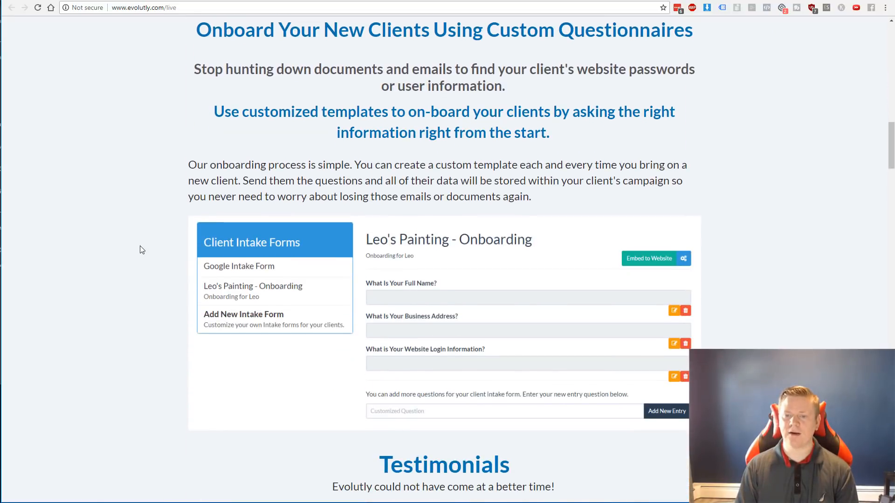
scroll("down", 3)
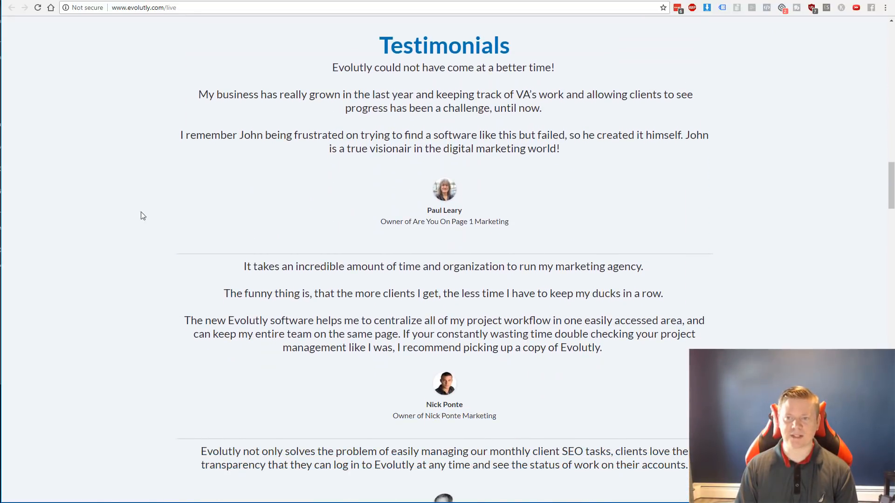
scroll("down", 3)
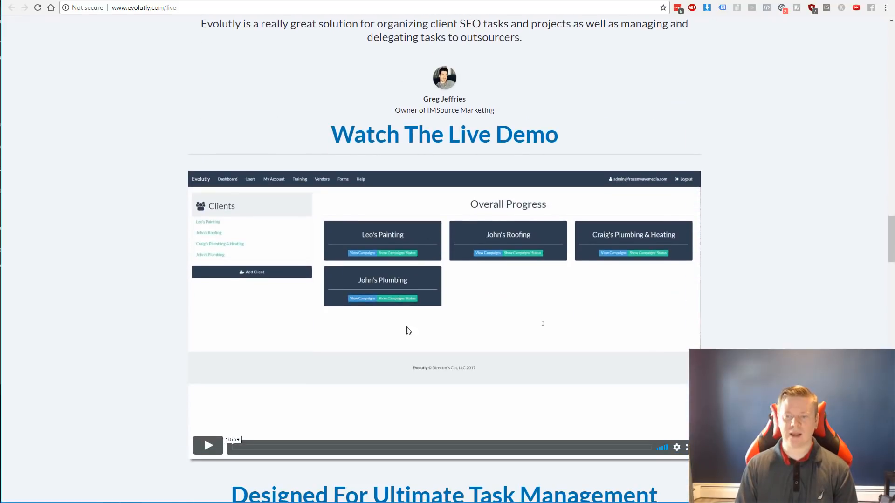
scroll("down", 3)
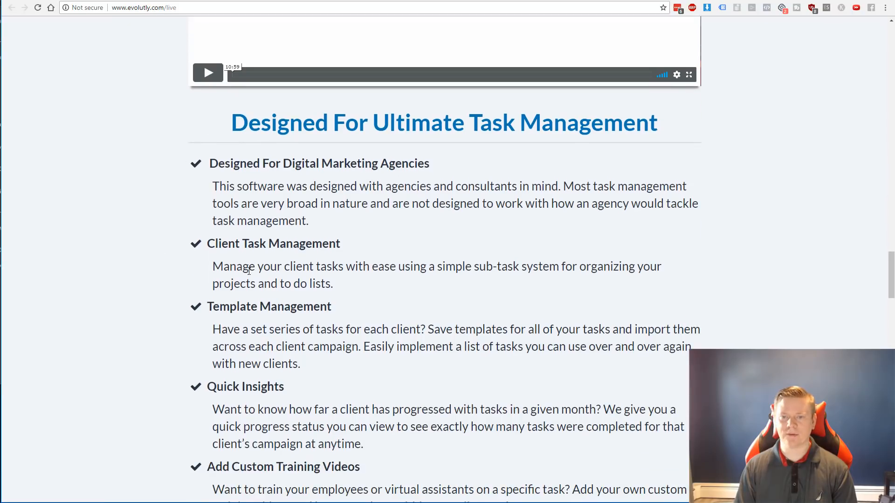
scroll("down", 3)
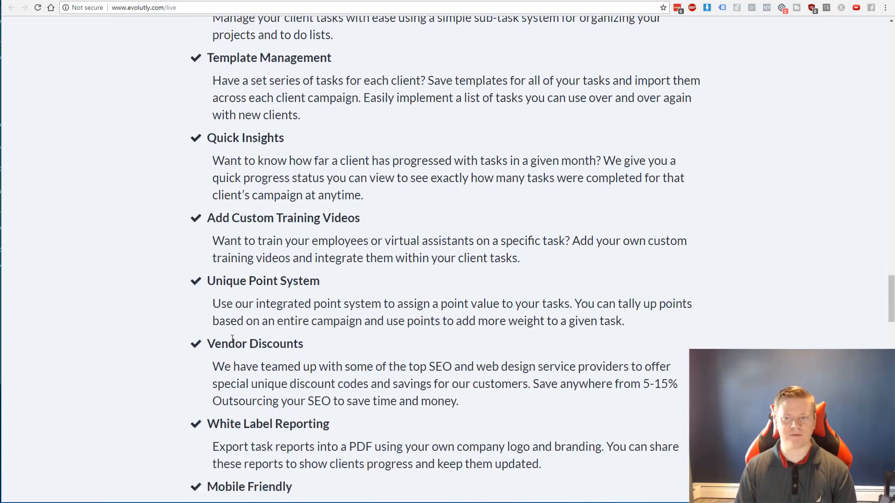
scroll("down", 3)
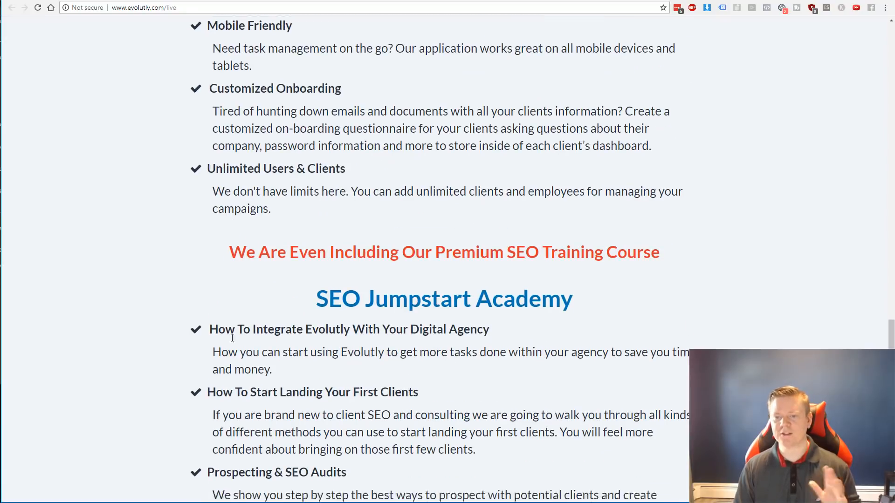
scroll("down", 3)
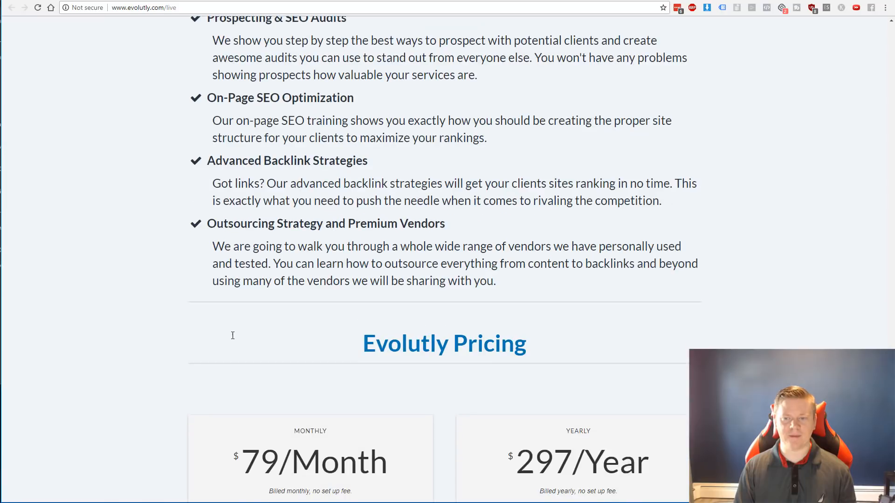
scroll("down", 3)
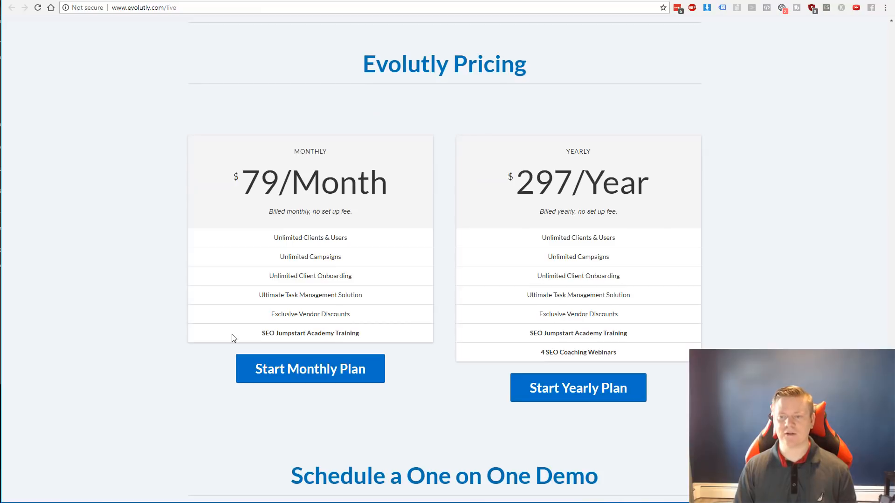
mouse_move(232, 305)
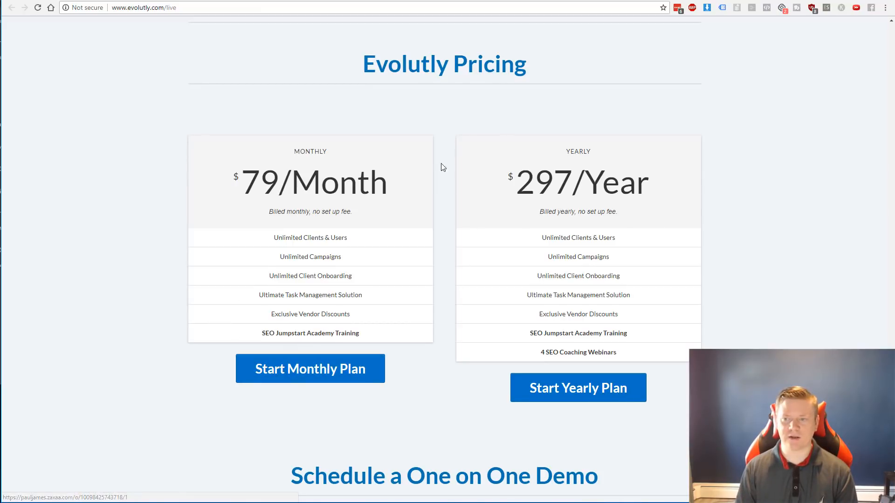
mouse_move(275, 393)
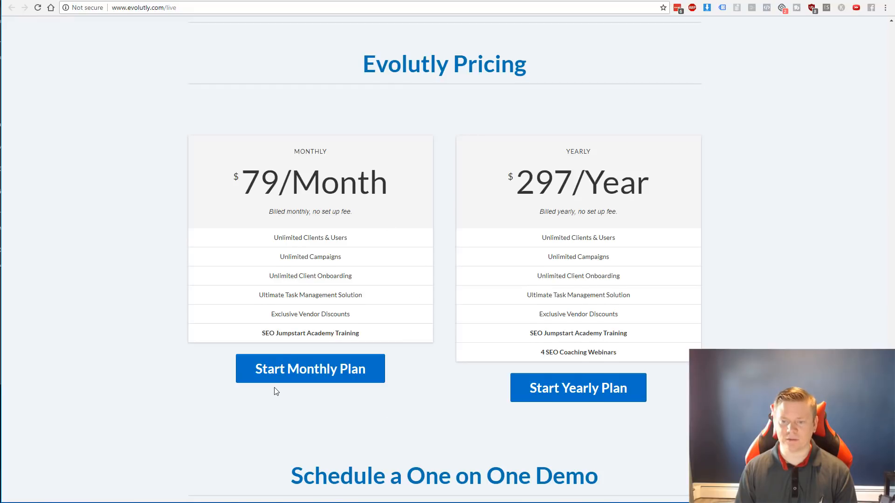
scroll("down", 3)
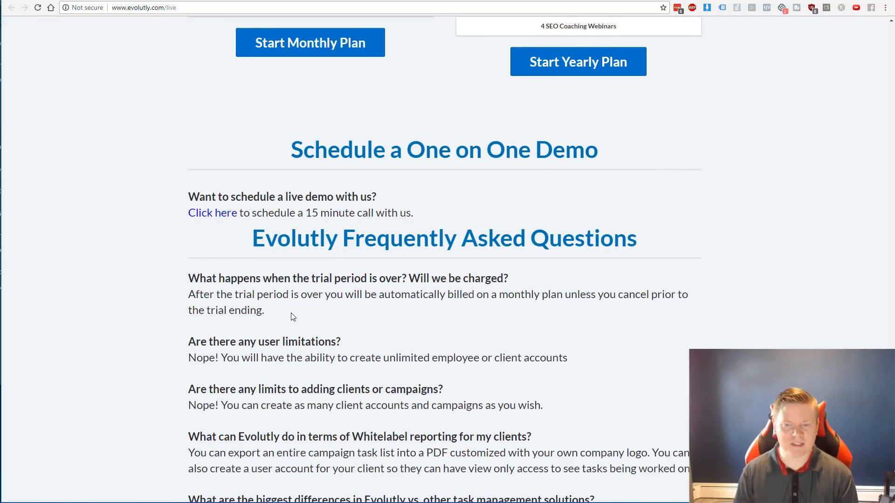
scroll("down", 3)
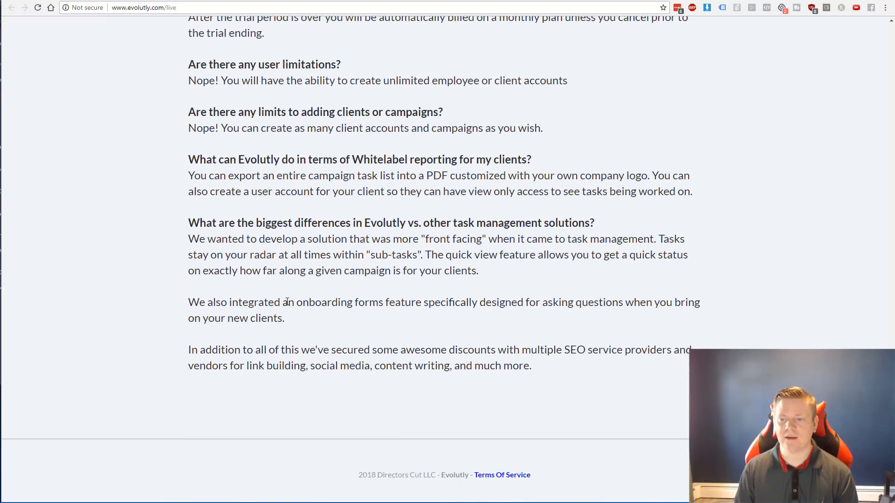
scroll("up", 3)
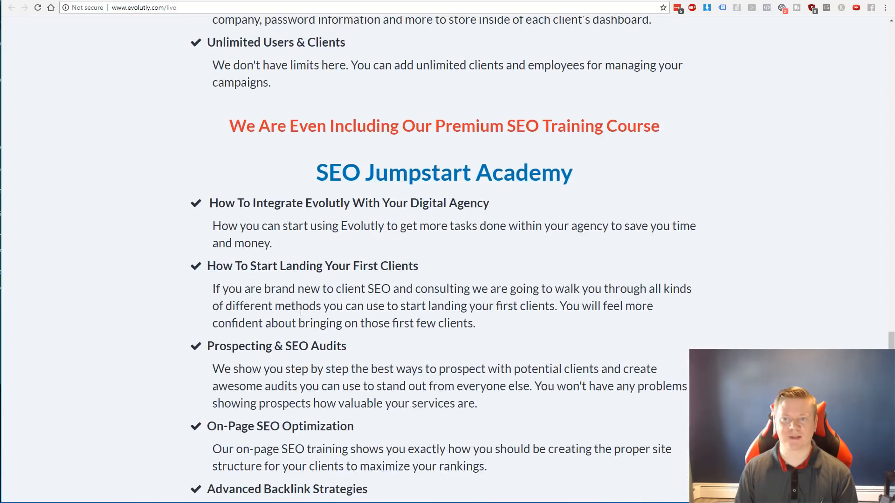
scroll("down", 3)
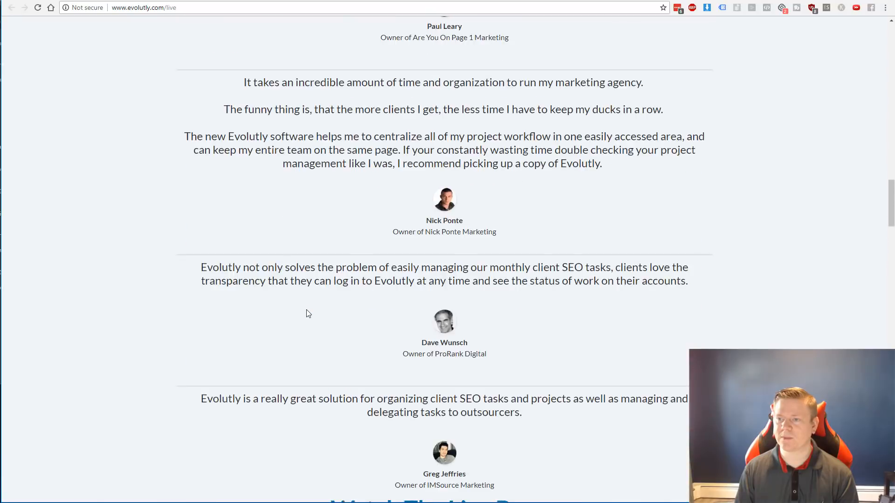
scroll("down", 3)
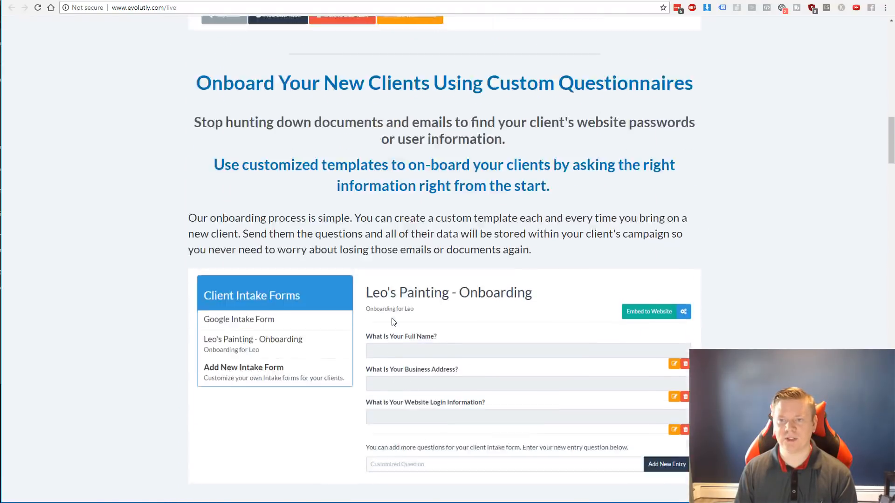
scroll("up", 3)
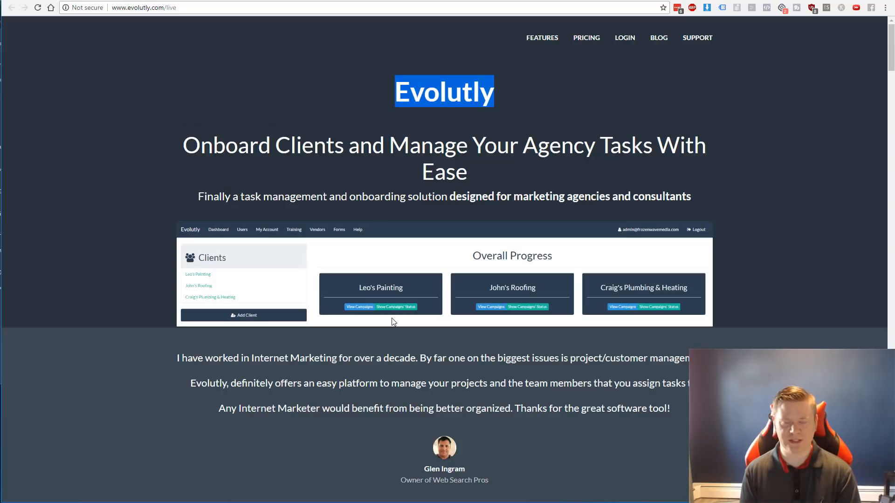
mouse_move(416, 57)
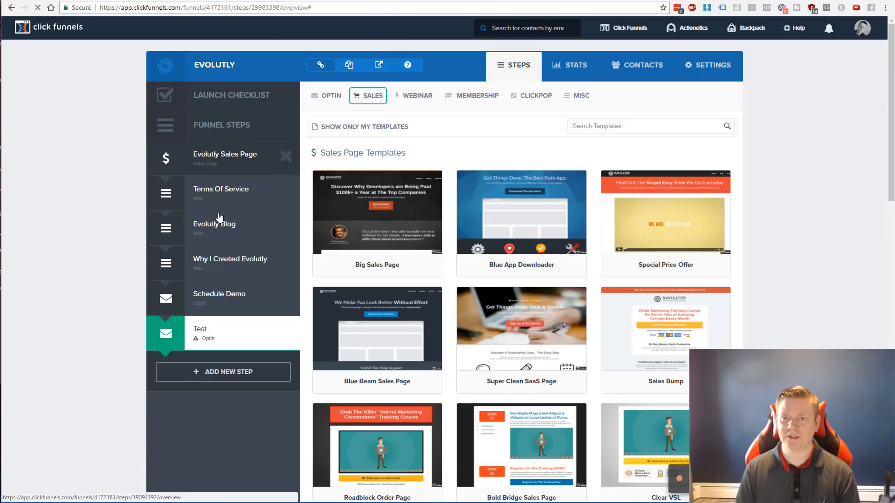
View the Evolutly Sales Page step overview, then switch to the Evolutly Blog step.
left_click(225, 158)
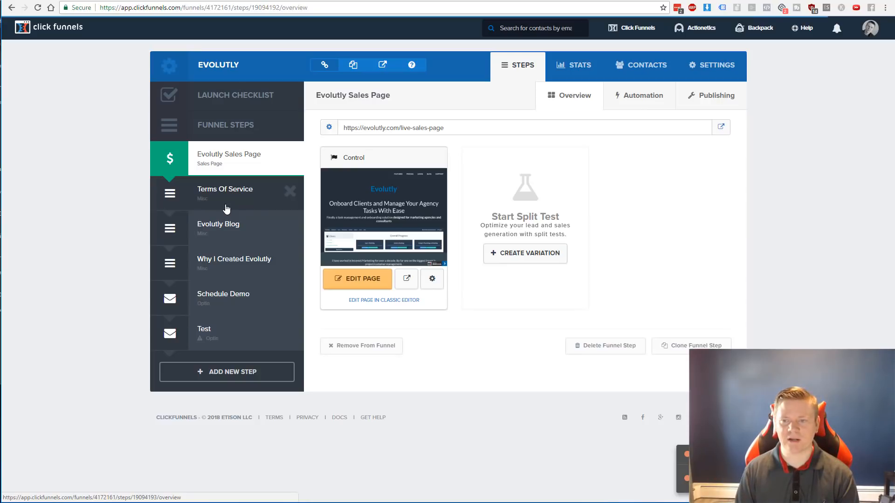
mouse_move(222, 169)
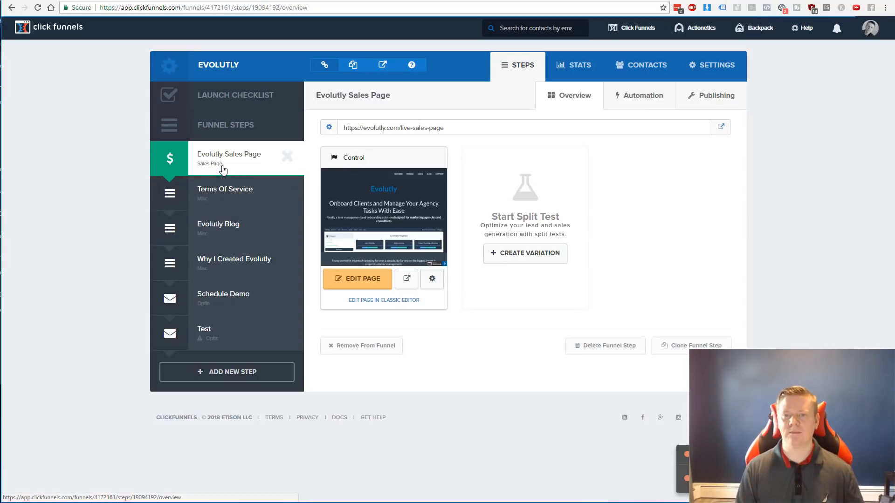
mouse_move(230, 228)
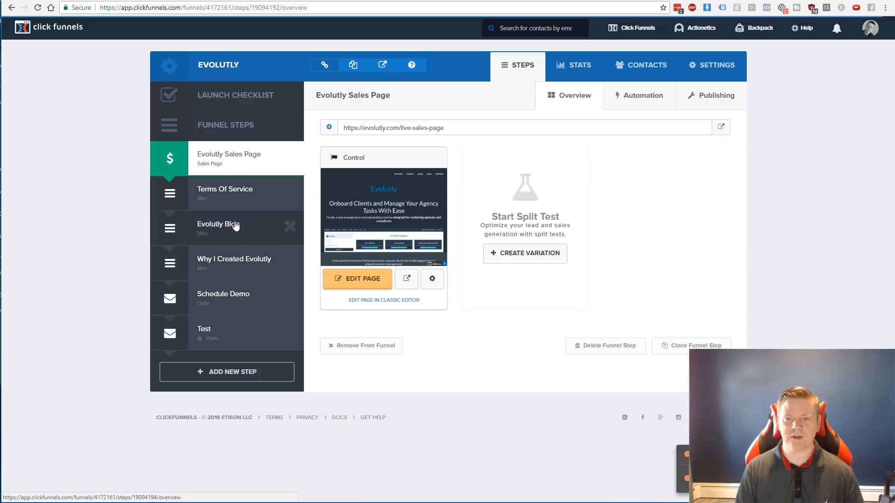
mouse_move(232, 235)
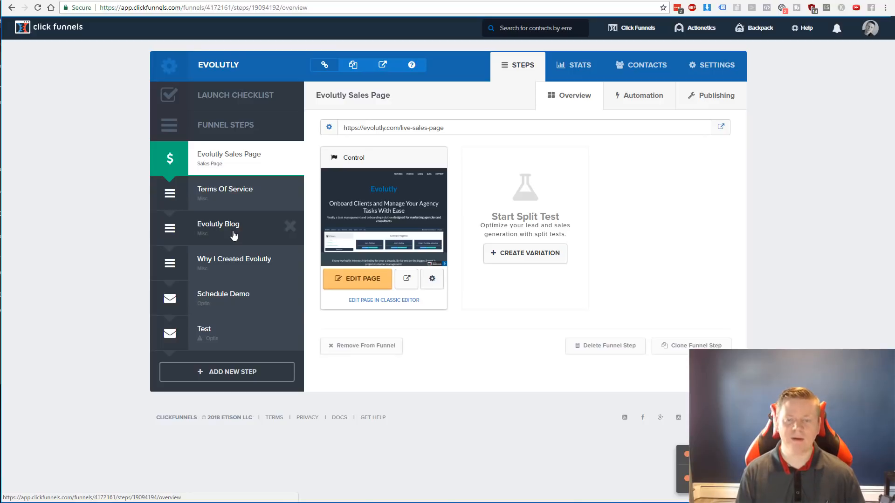
left_click(218, 223)
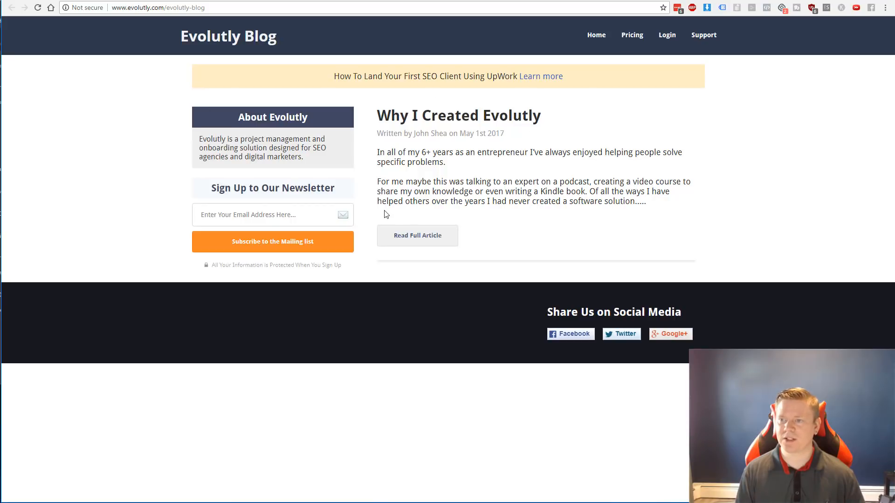
mouse_move(372, 207)
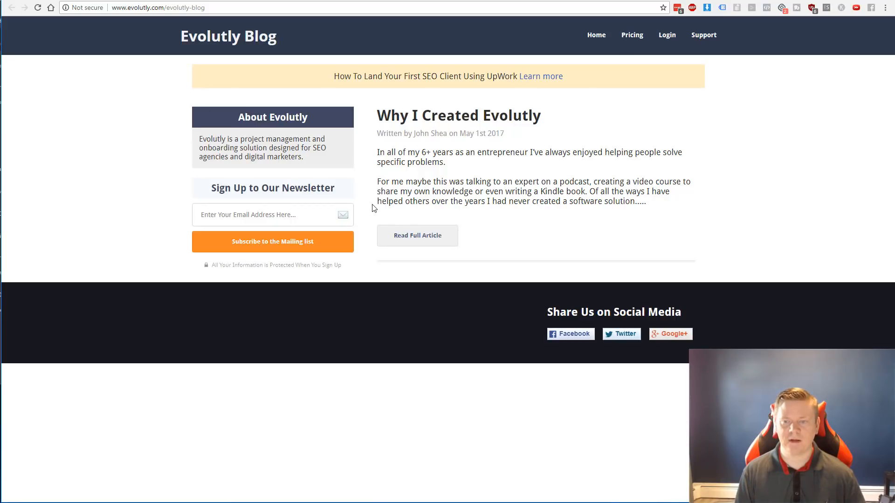
mouse_move(449, 259)
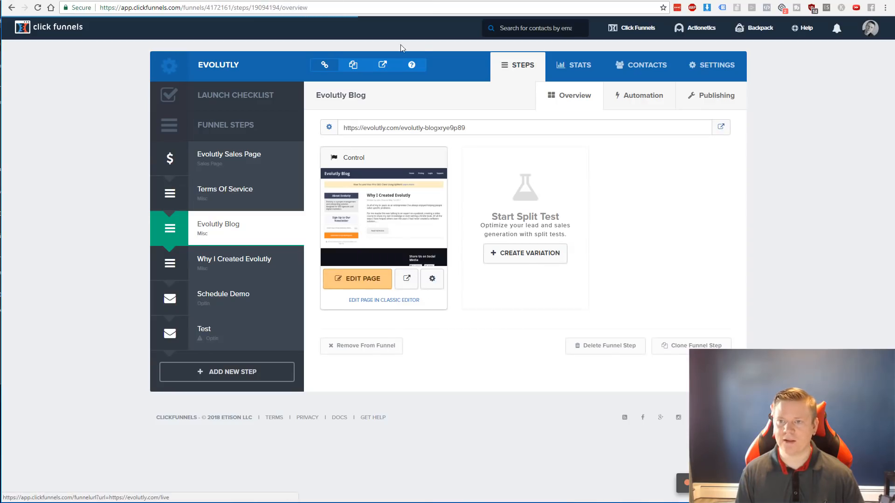
Leave the Evolutly Blog page editor and return to the funnel step overview.
left_click(357, 279)
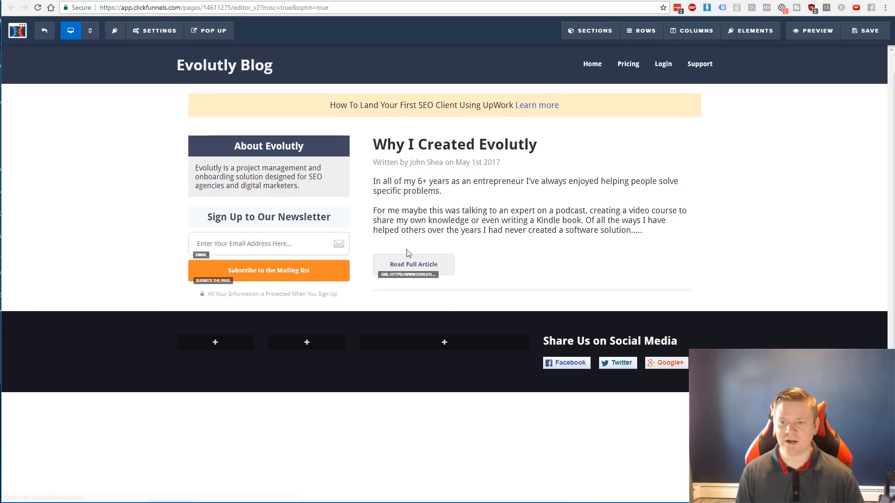
left_click(519, 205)
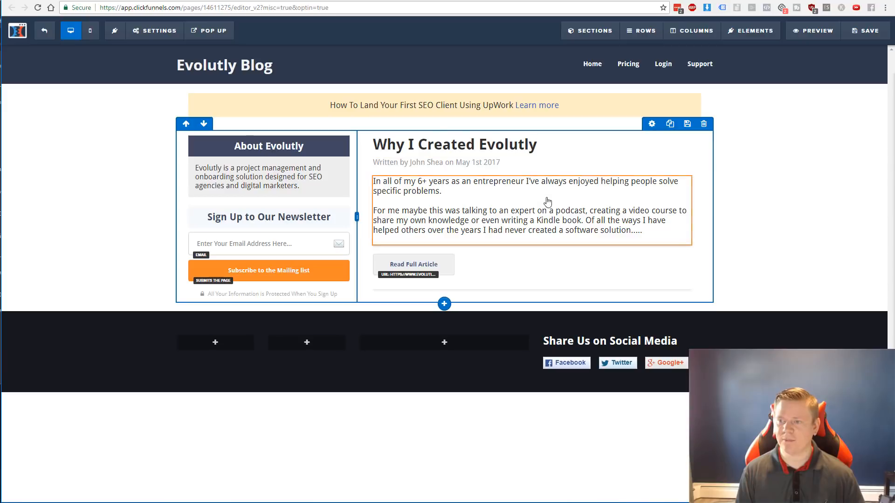
left_click(525, 191)
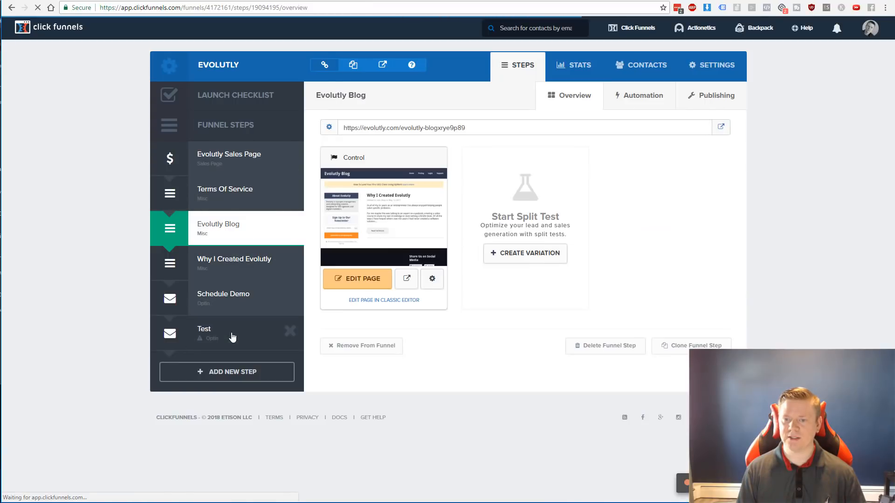
View the live Why I Created Evolutly article from its funnel step and read down to the comments.
left_click(233, 263)
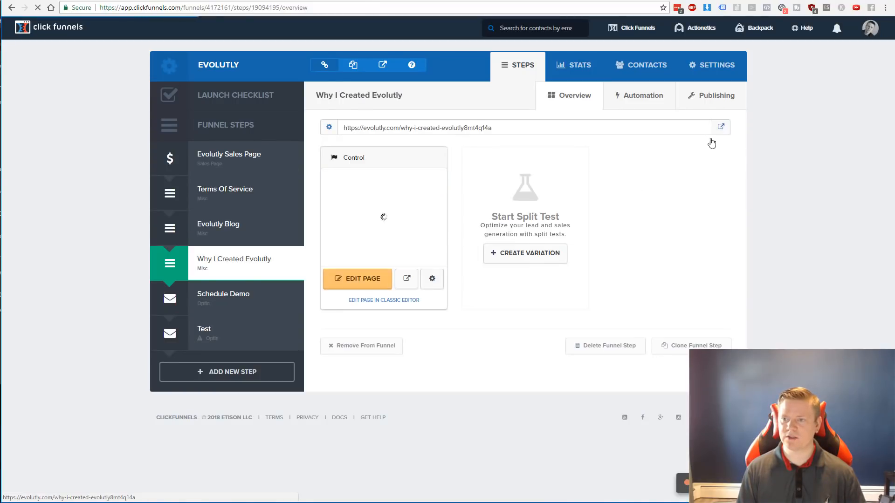
left_click(720, 127)
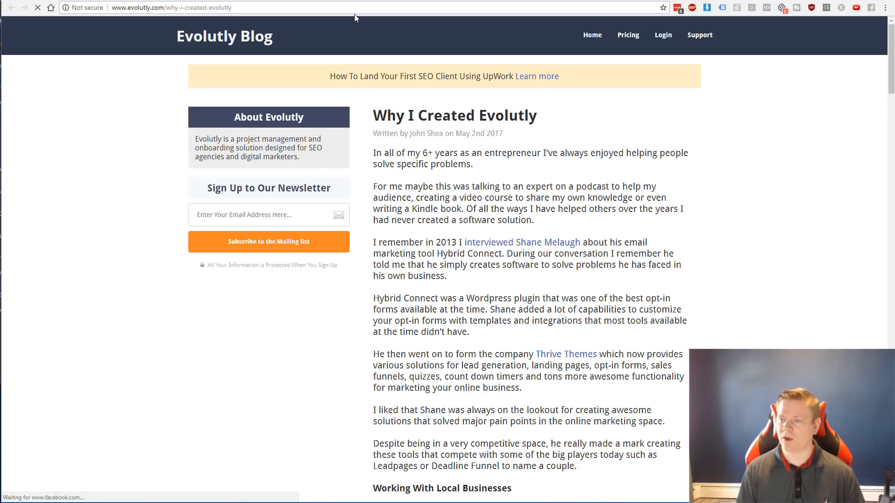
mouse_move(397, 148)
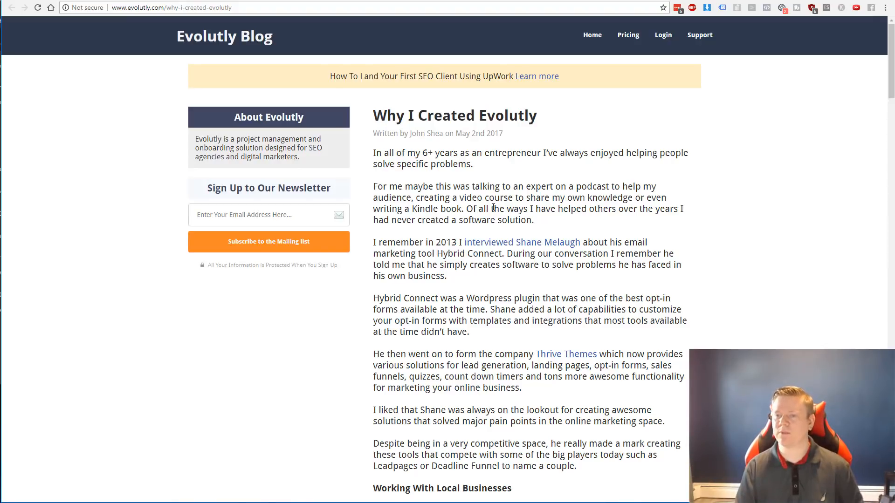
mouse_move(386, 232)
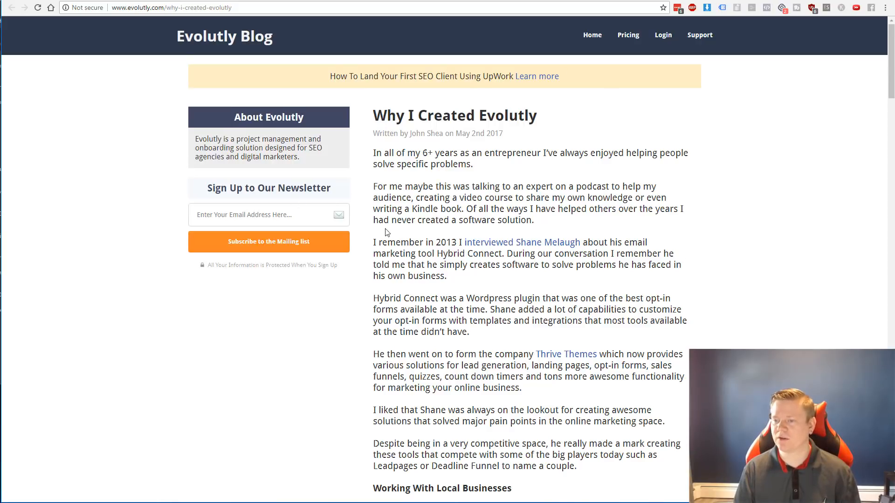
scroll("down", 3)
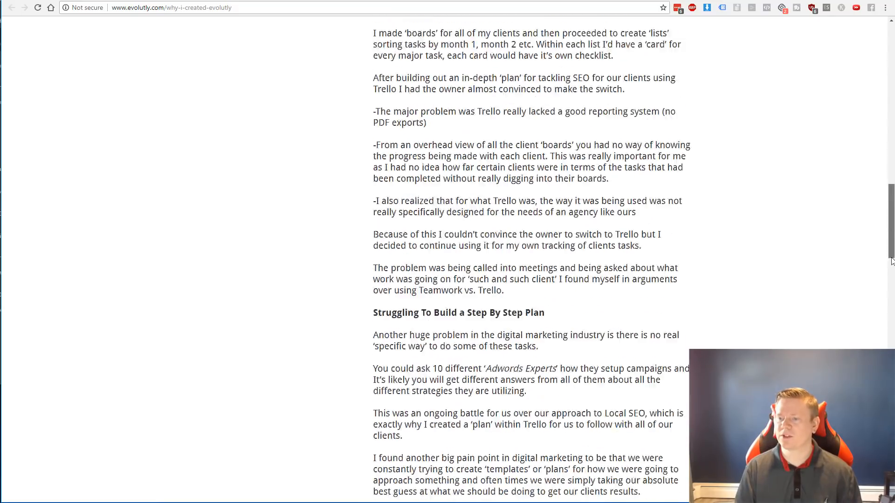
scroll("down", 3)
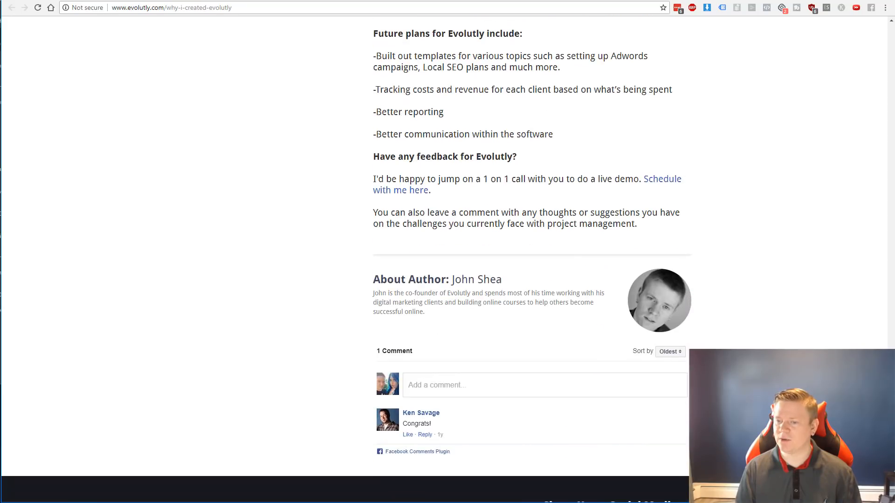
scroll("up", 3)
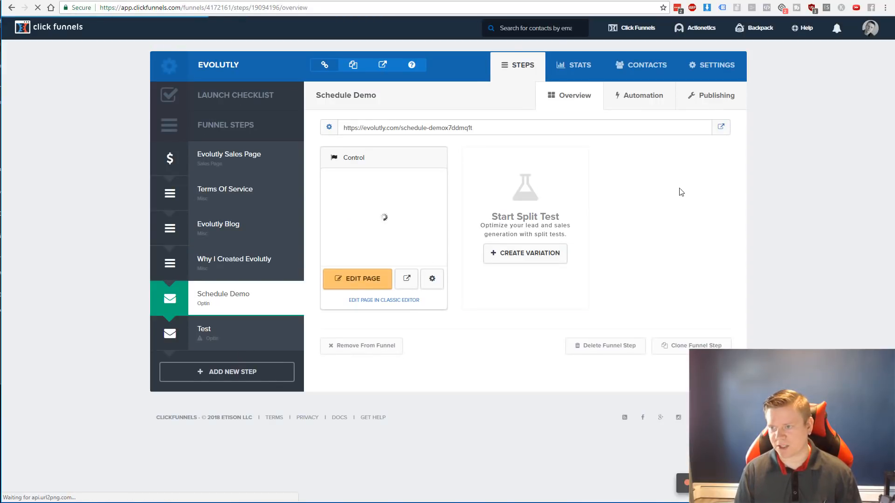
left_click(720, 127)
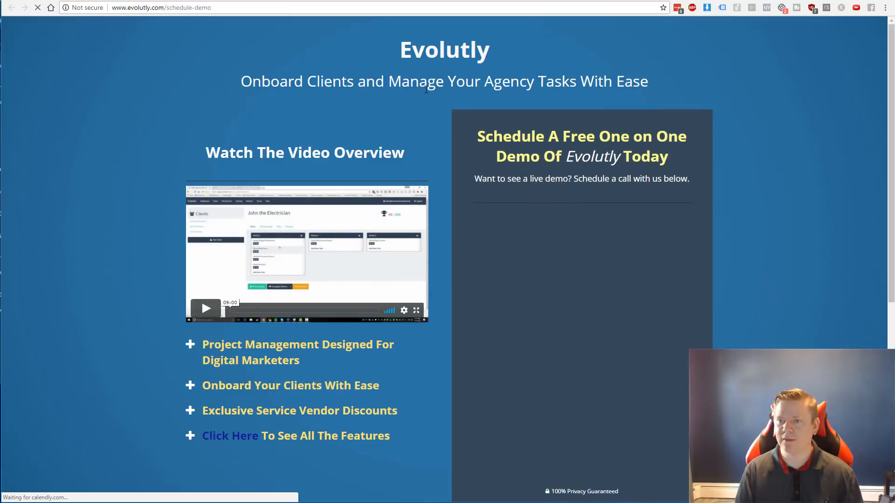
scroll("down", 3)
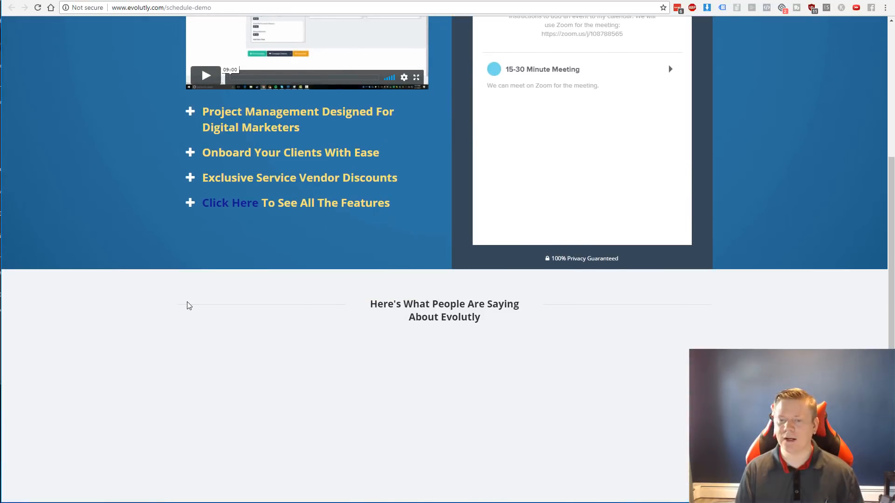
scroll("down", 3)
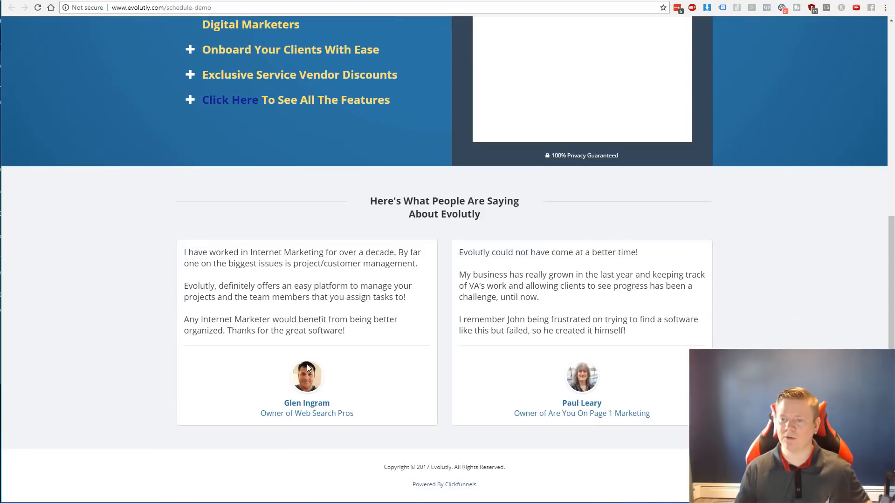
scroll("up", 3)
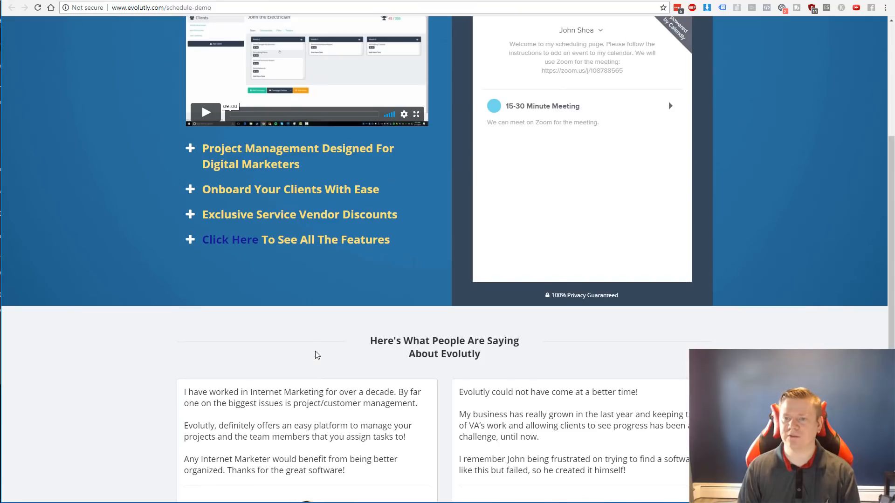
scroll("up", 3)
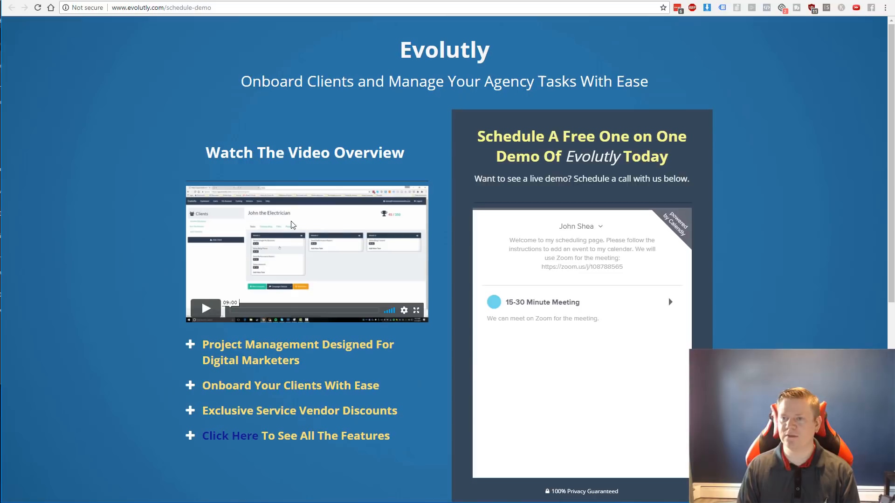
mouse_move(312, 122)
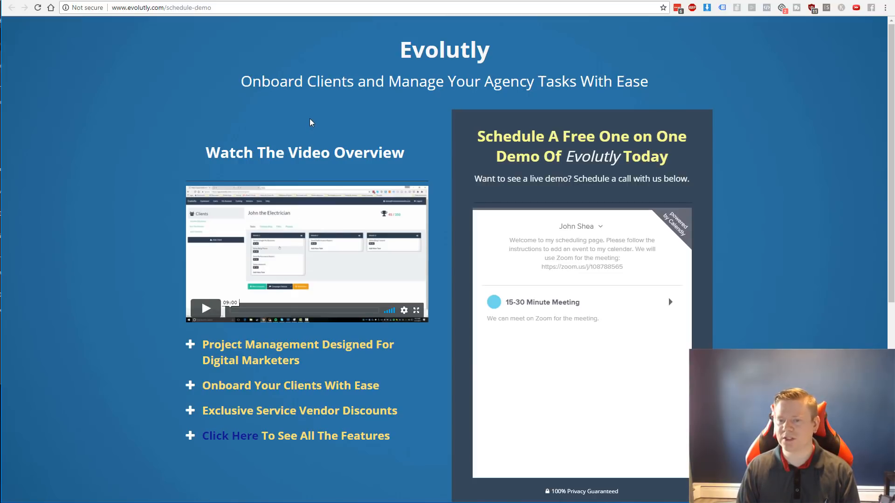
mouse_move(319, 114)
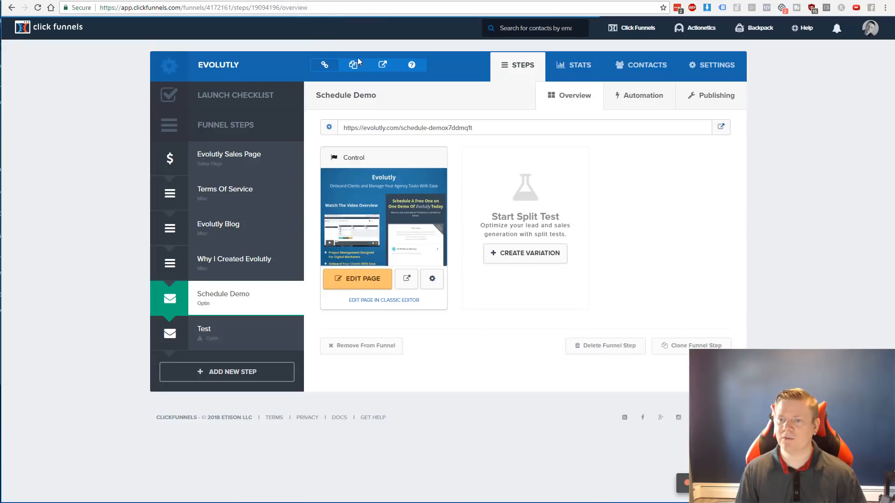
mouse_move(352, 64)
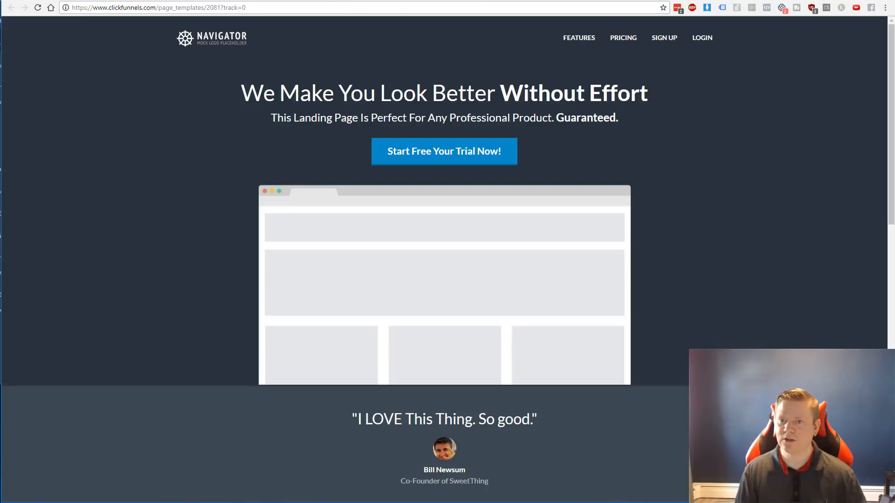
mouse_move(324, 239)
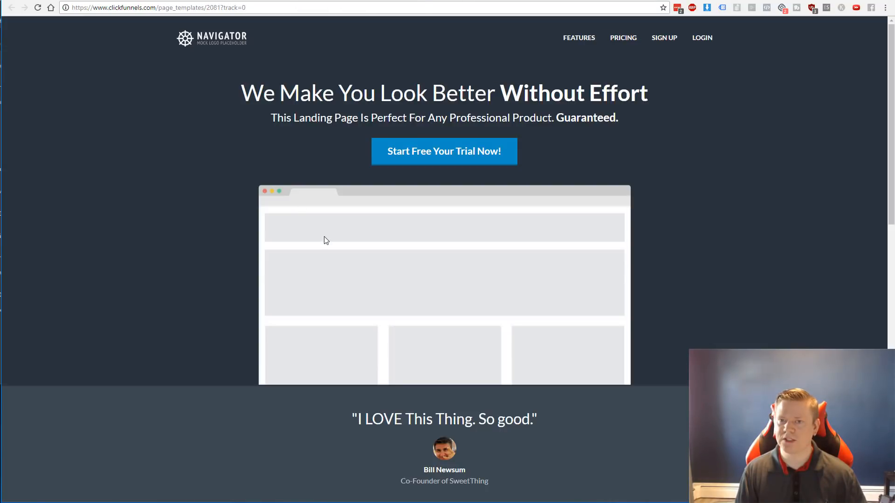
mouse_move(309, 60)
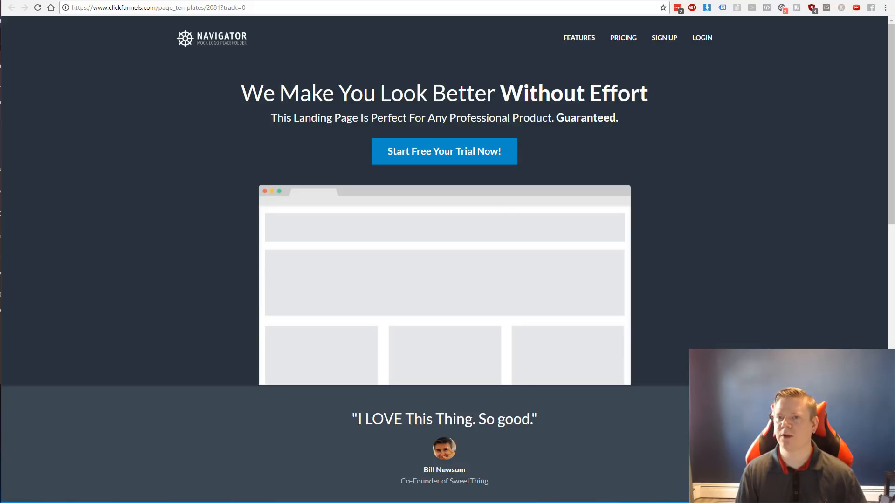
mouse_move(225, 37)
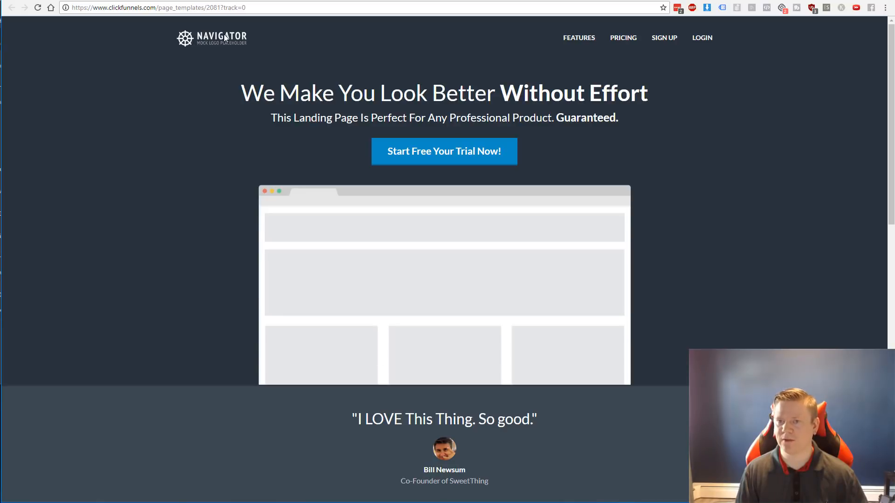
Scroll through the Navigator template's feature sections and back to the header.
scroll("down", 3)
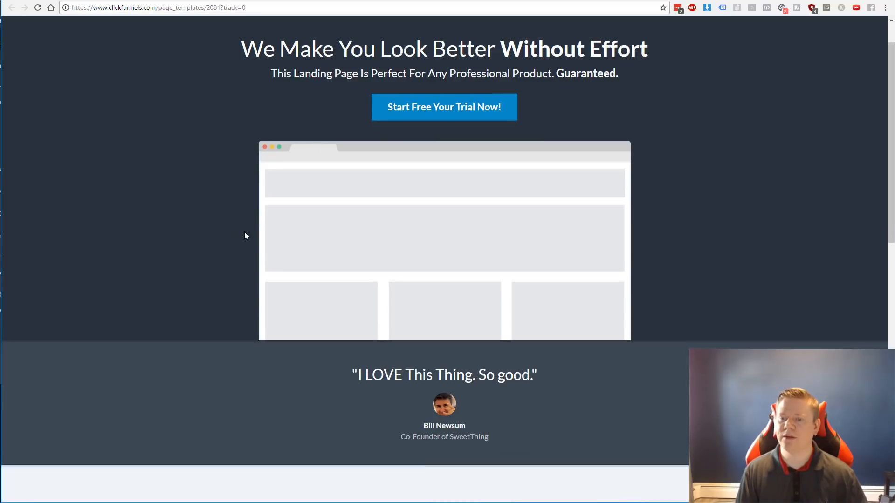
scroll("down", 3)
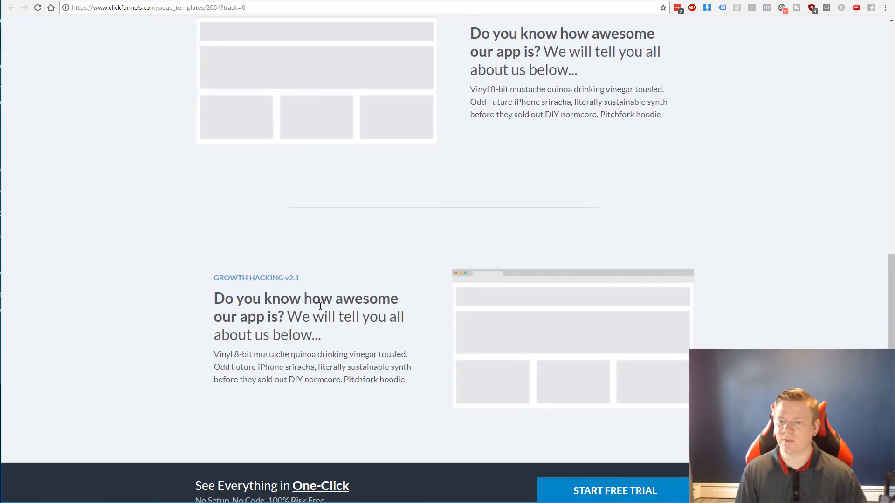
scroll("up", 3)
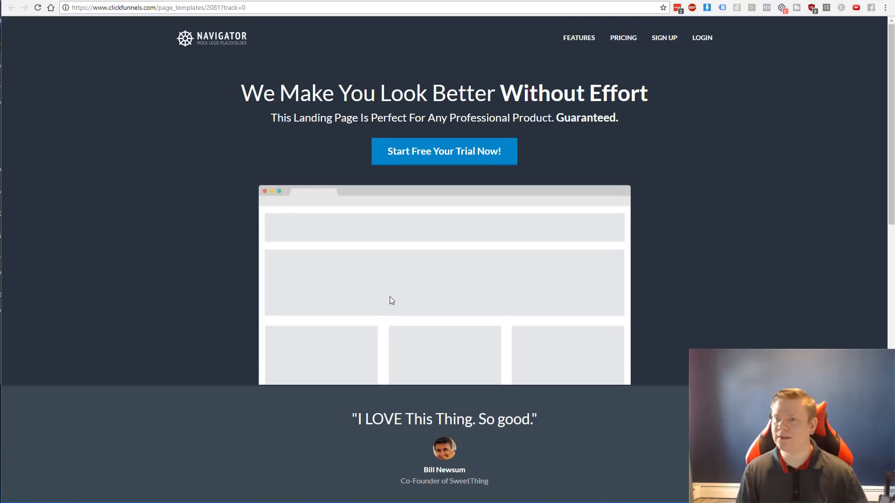
mouse_move(554, 63)
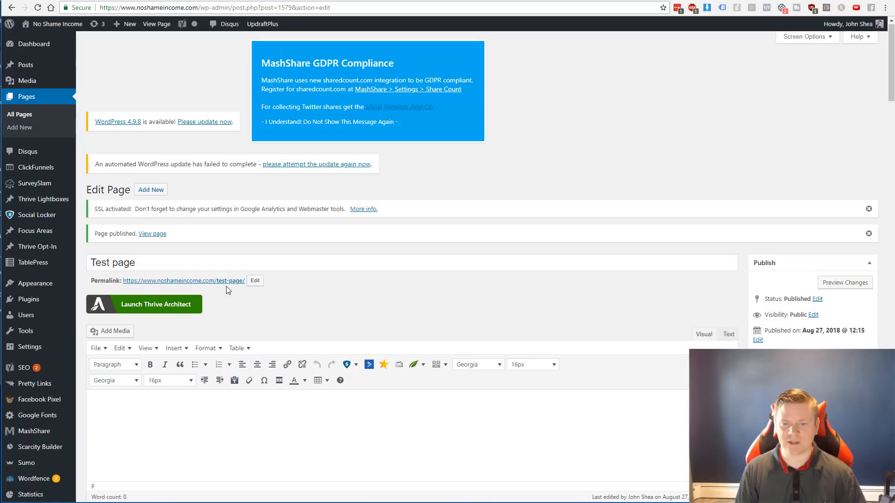
mouse_move(167, 304)
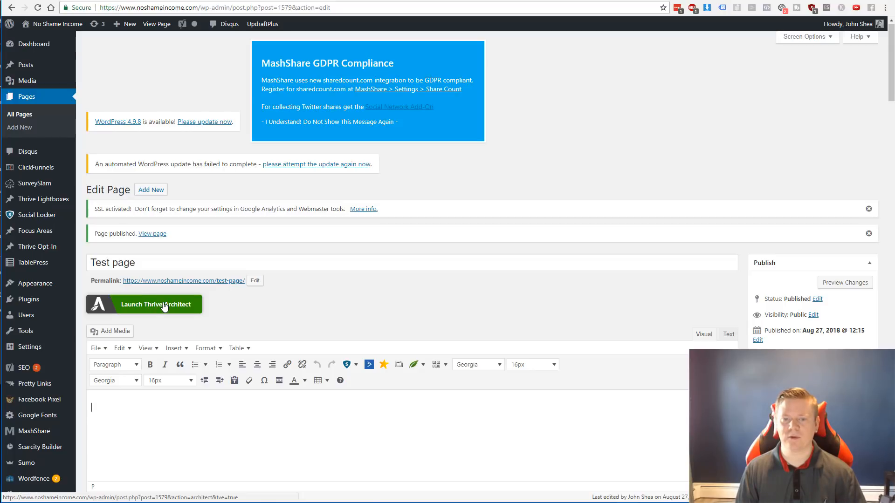
Launch the Test page in the Thrive Architect editor and look down its element library.
left_click(143, 304)
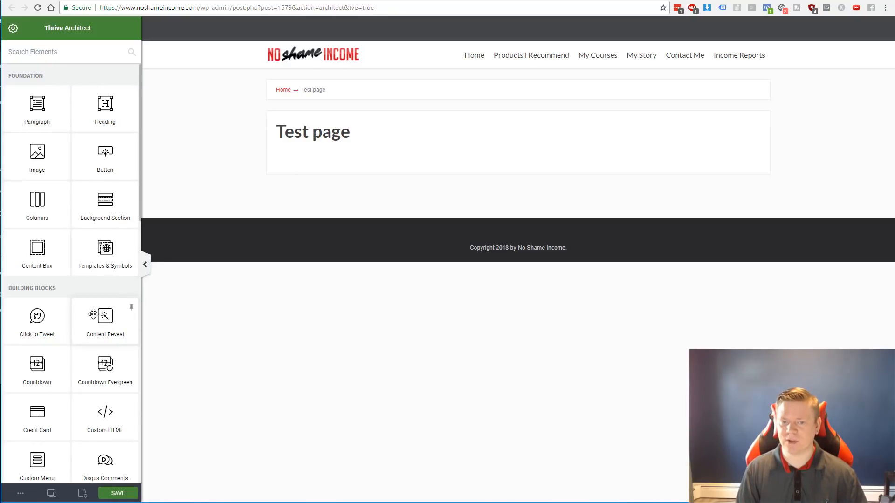
scroll("down", 3)
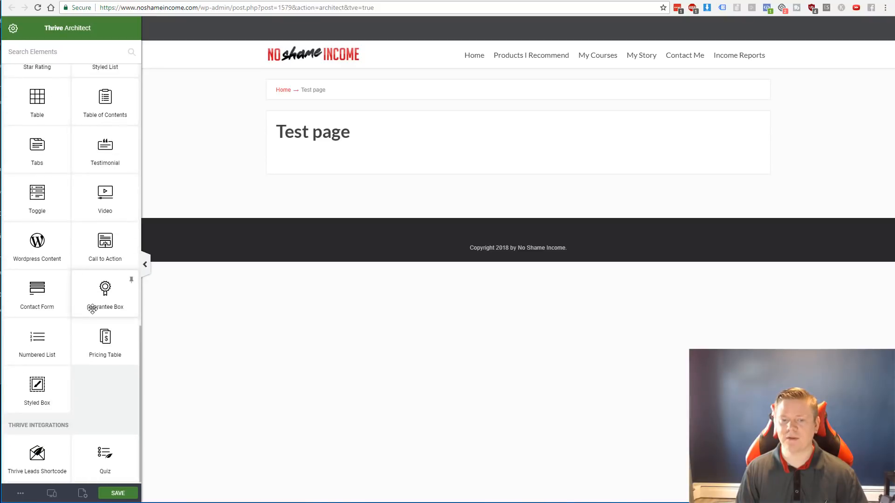
mouse_move(82, 493)
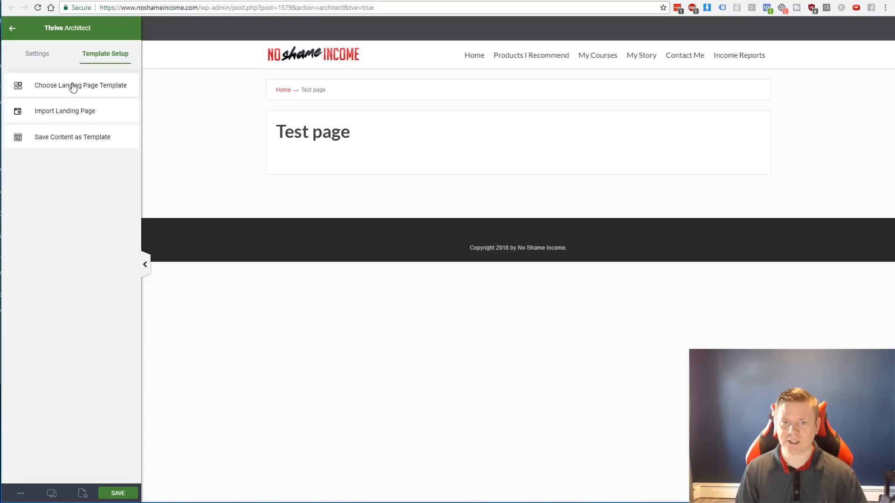
Browse the landing page template chooser's Default Templates grid down and back to the top.
left_click(80, 85)
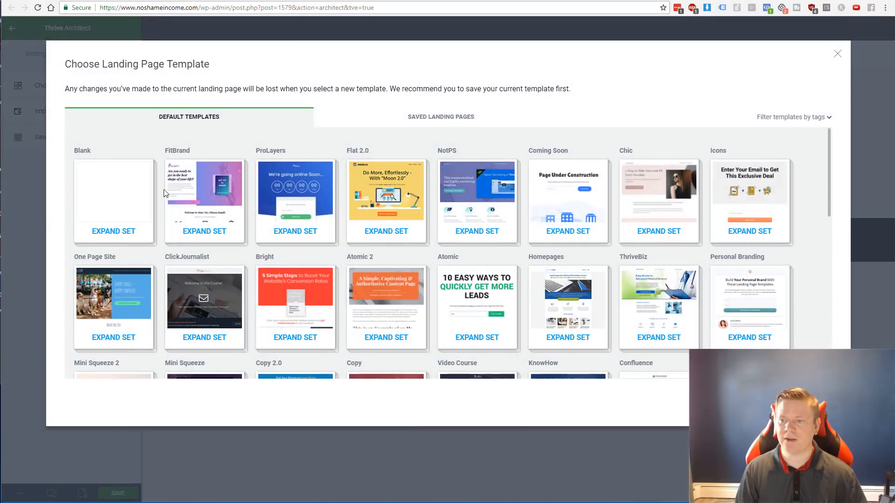
mouse_move(304, 334)
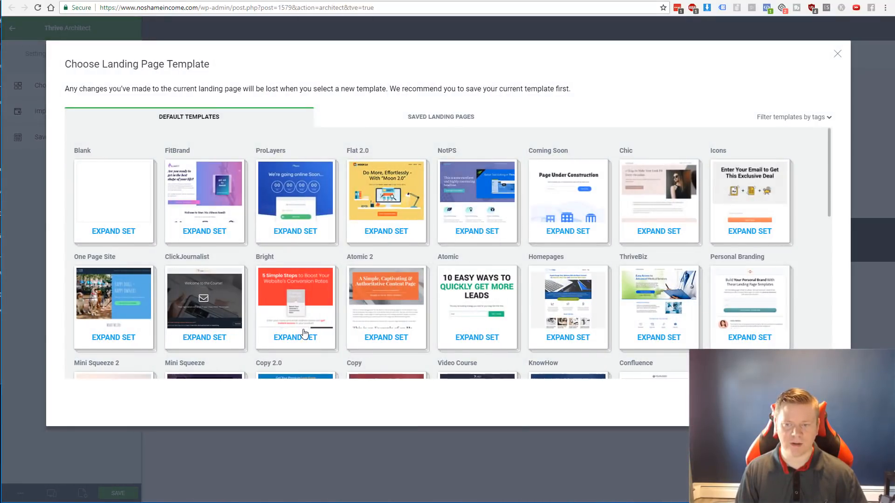
mouse_move(439, 320)
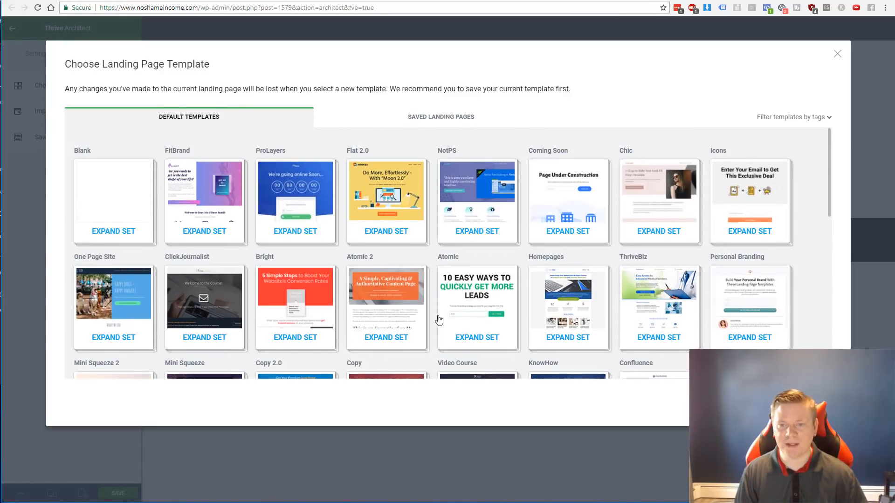
mouse_move(360, 299)
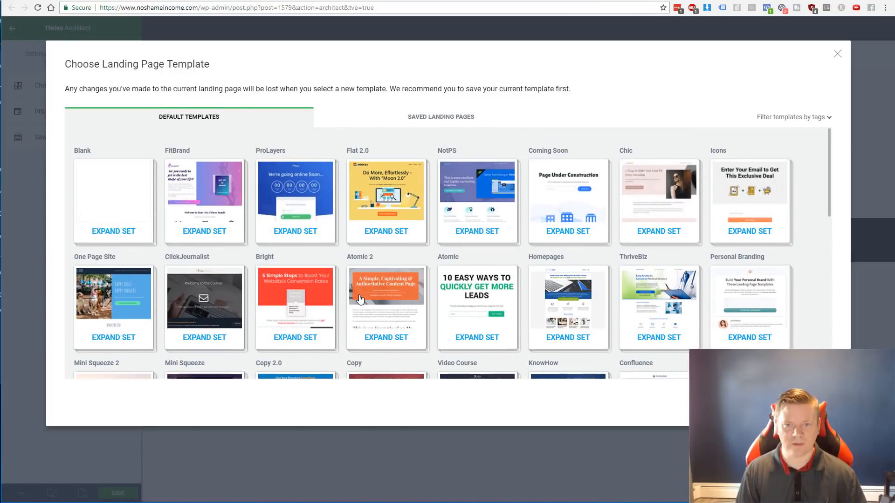
mouse_move(264, 280)
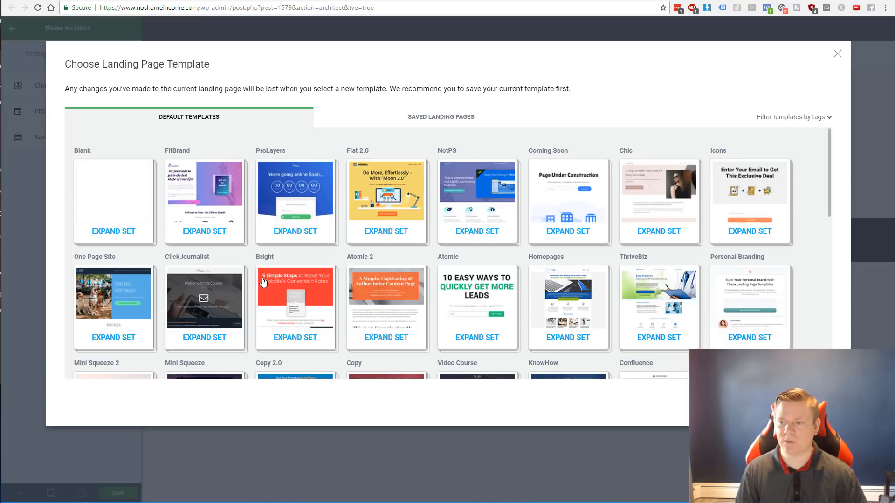
scroll("down", 3)
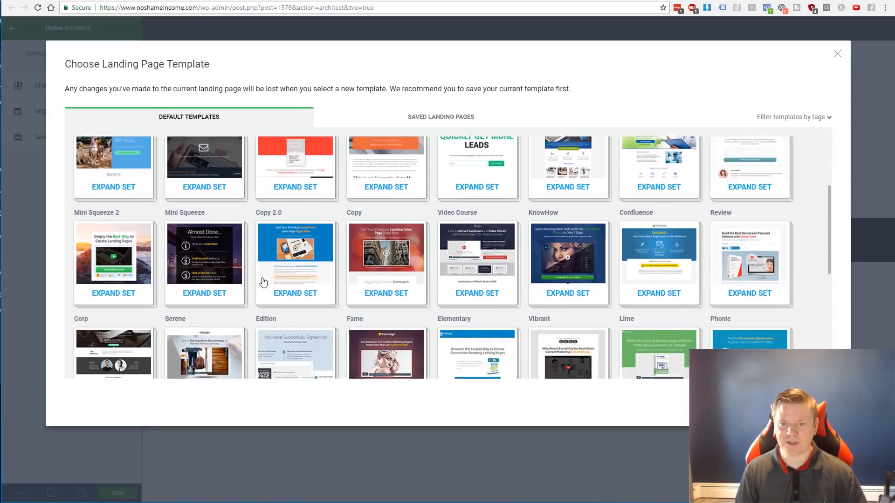
scroll("up", 3)
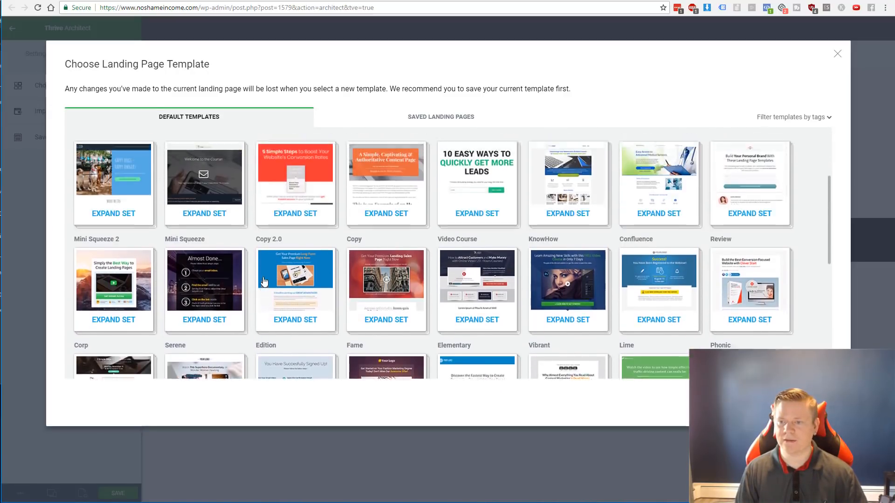
scroll("up", 3)
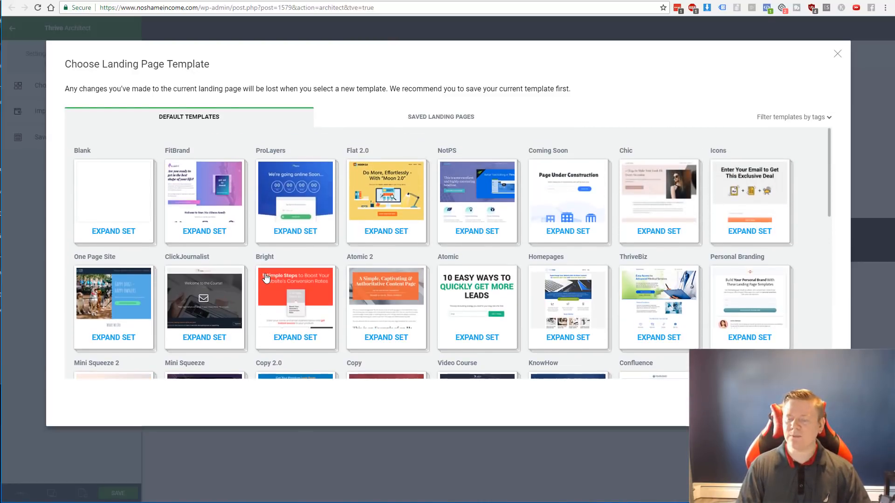
mouse_move(288, 236)
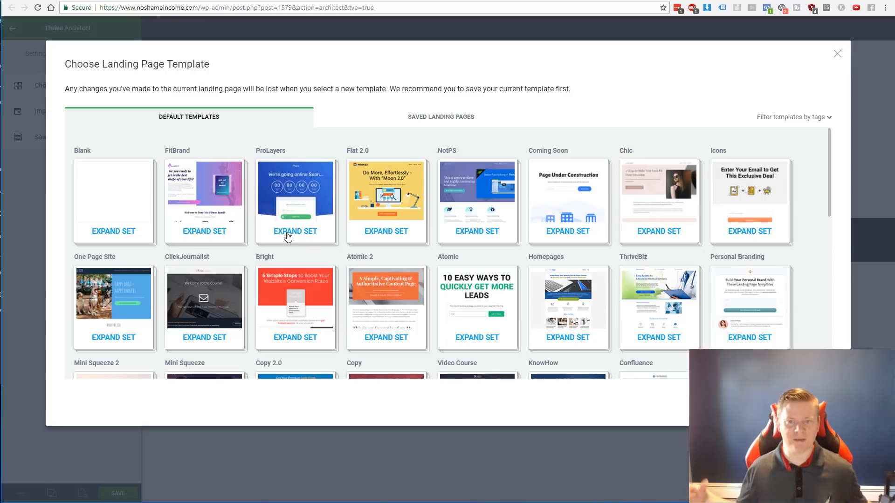
mouse_move(288, 242)
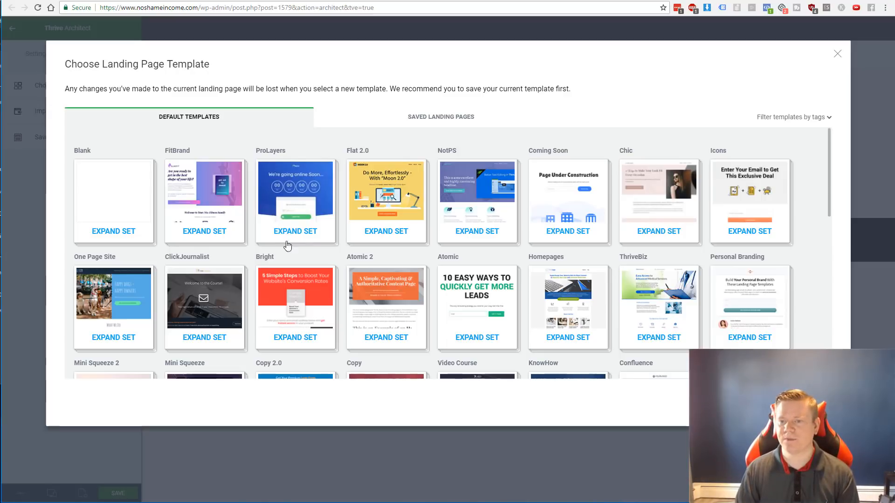
mouse_move(222, 242)
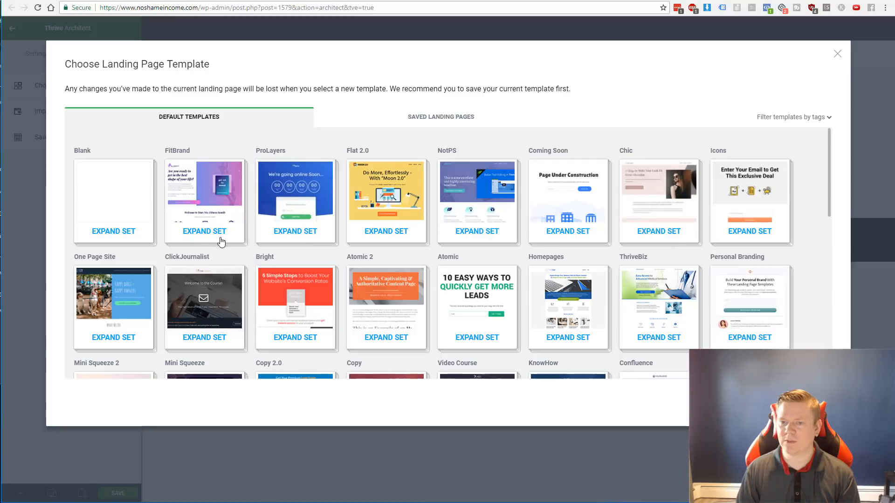
mouse_move(357, 145)
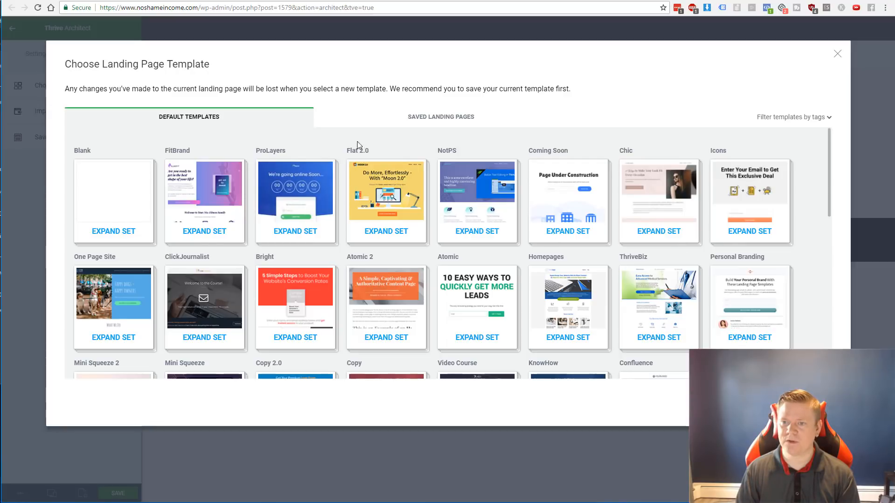
mouse_move(260, 151)
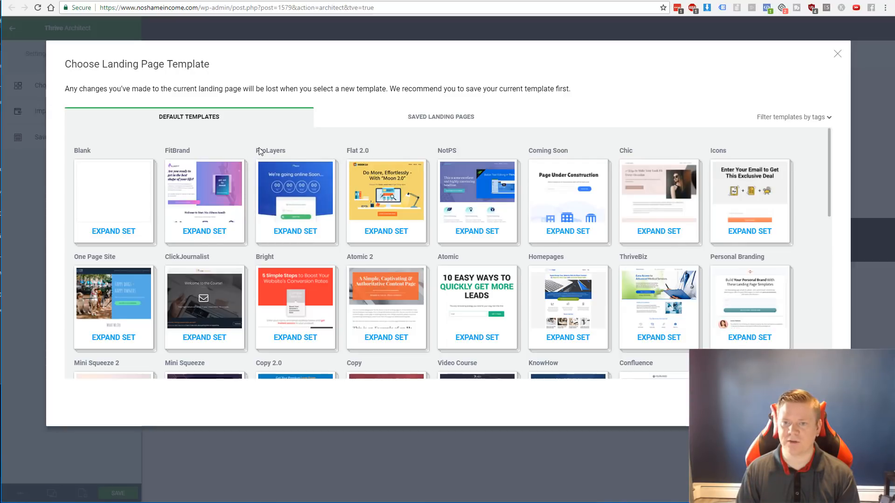
mouse_move(301, 236)
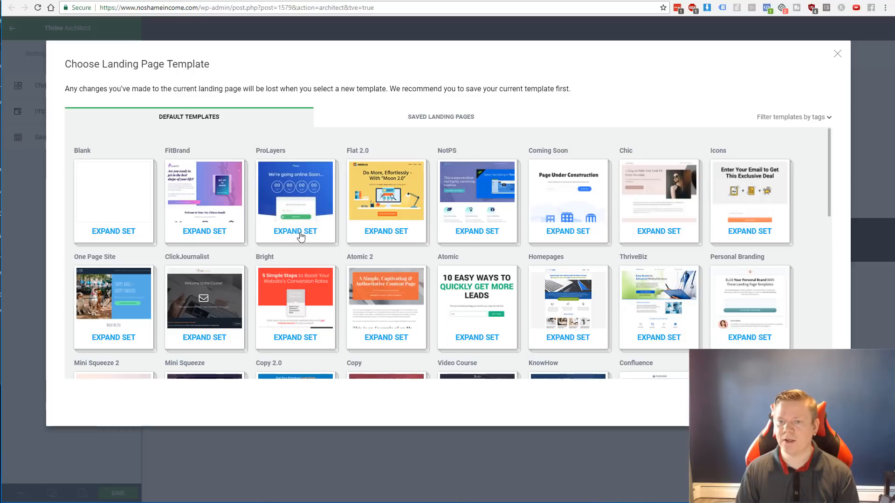
Expand the ProLayers set and apply its Sales Page template to the Test page.
left_click(295, 231)
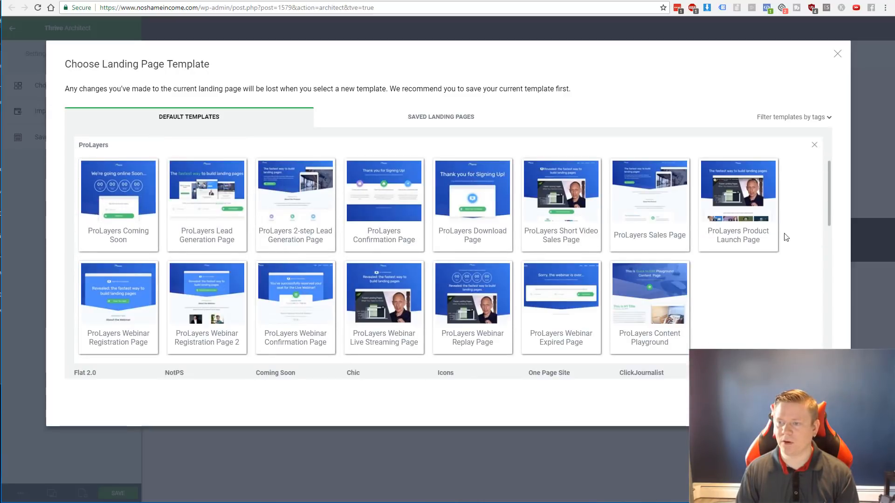
mouse_move(141, 212)
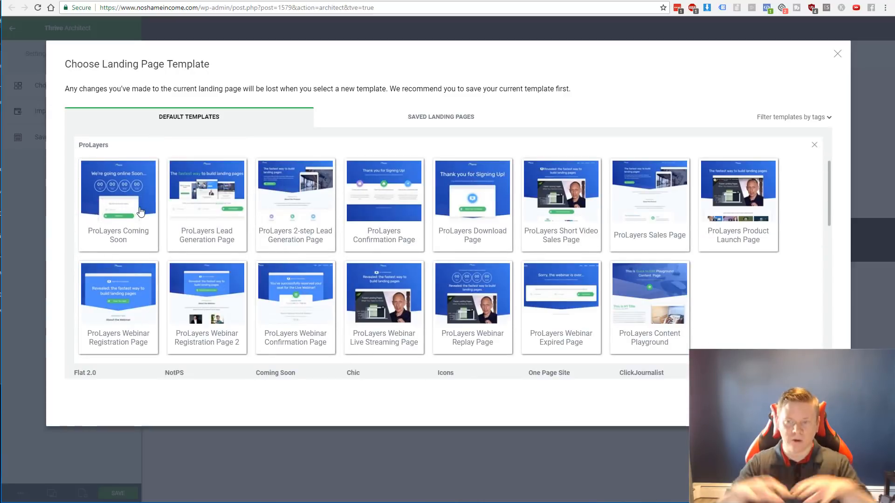
mouse_move(179, 235)
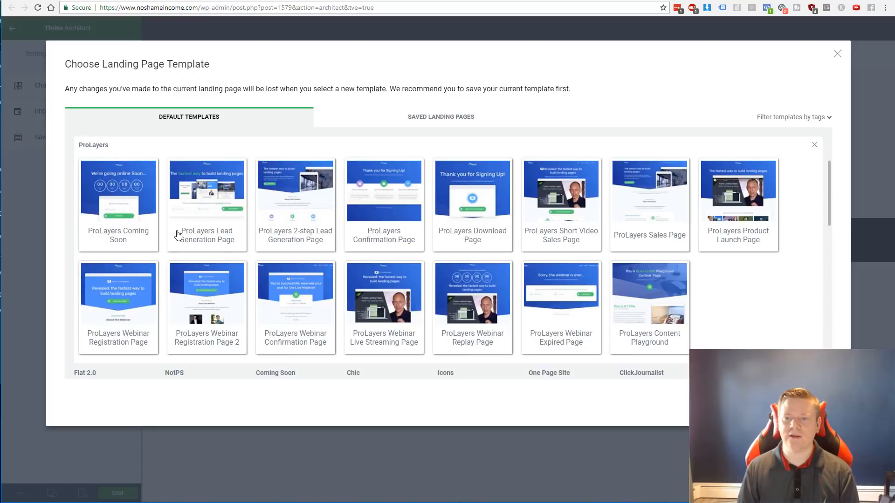
mouse_move(174, 245)
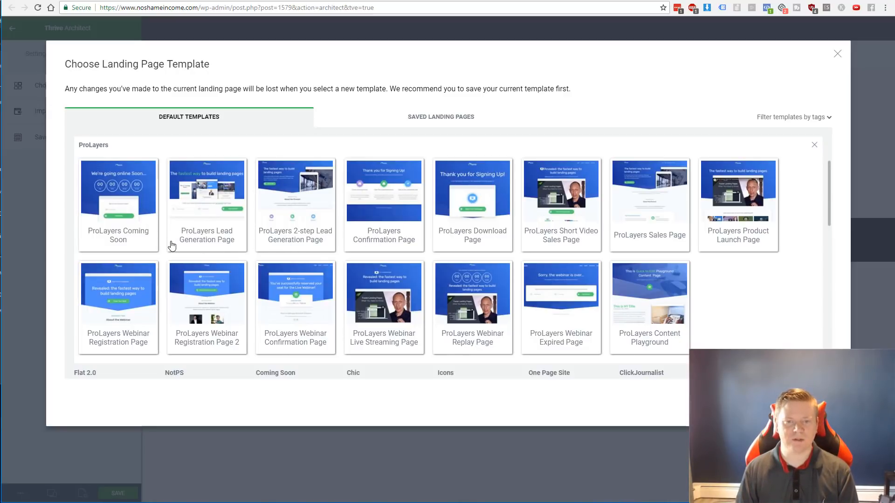
mouse_move(114, 242)
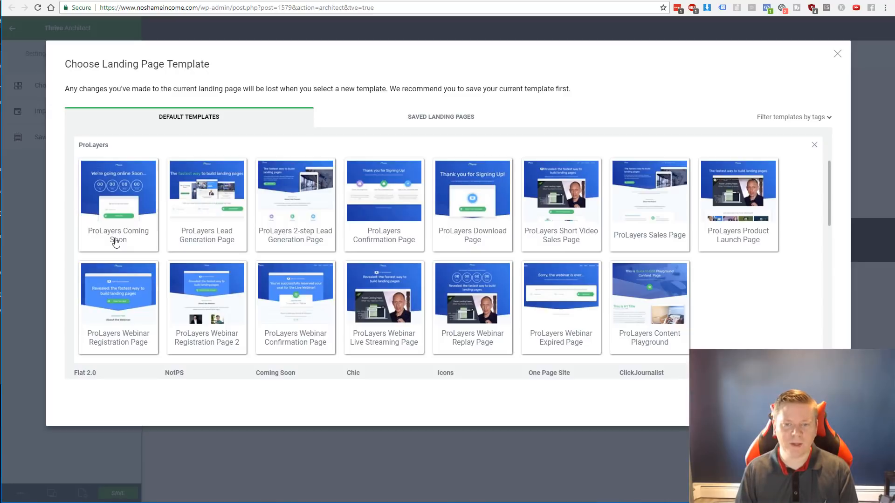
mouse_move(280, 243)
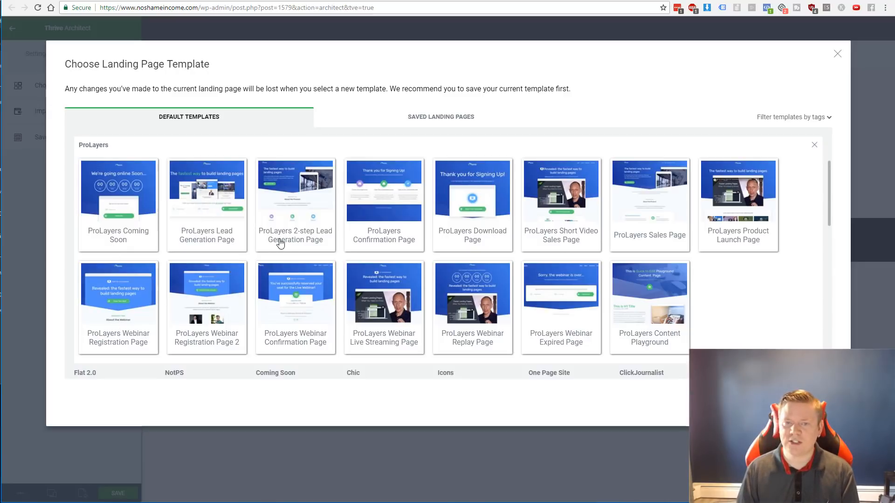
mouse_move(390, 236)
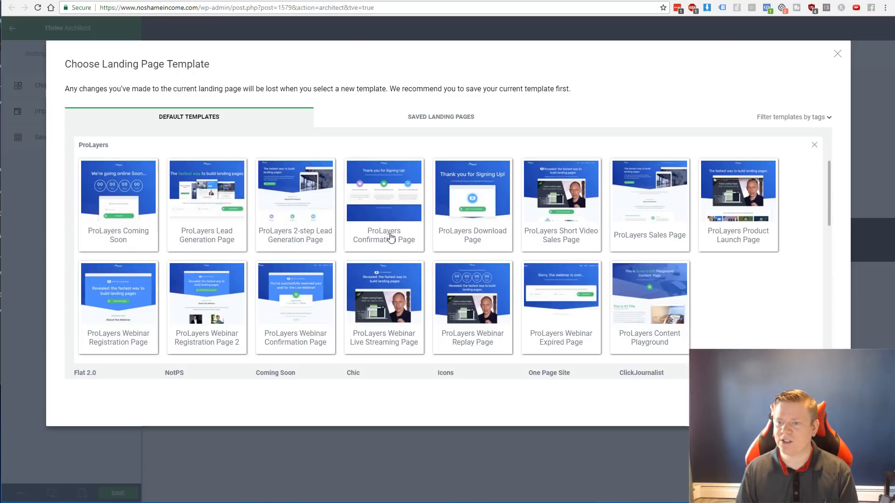
mouse_move(454, 239)
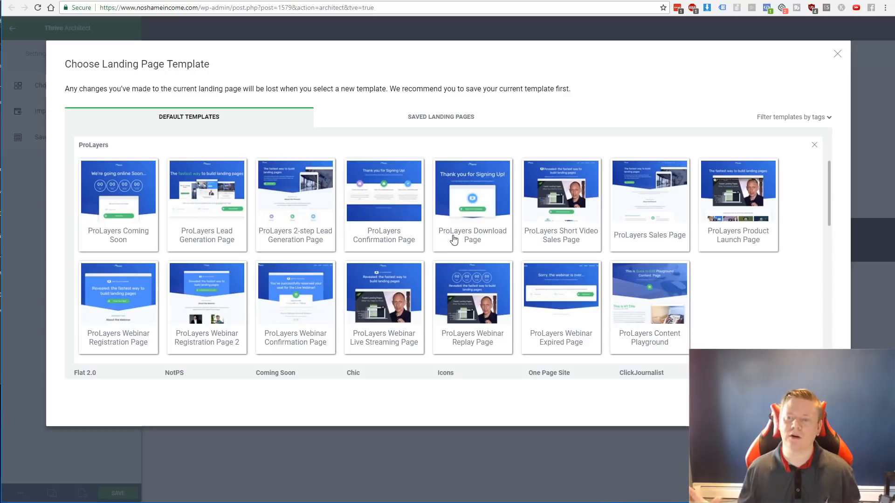
mouse_move(645, 240)
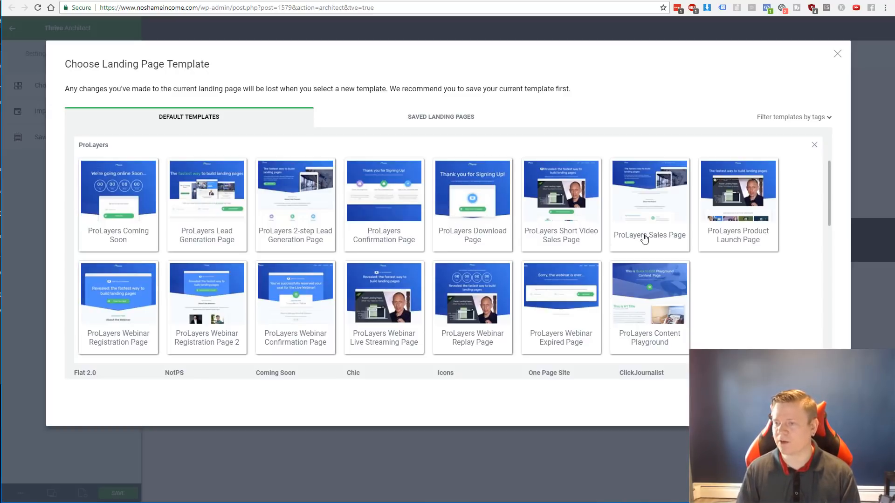
left_click(649, 191)
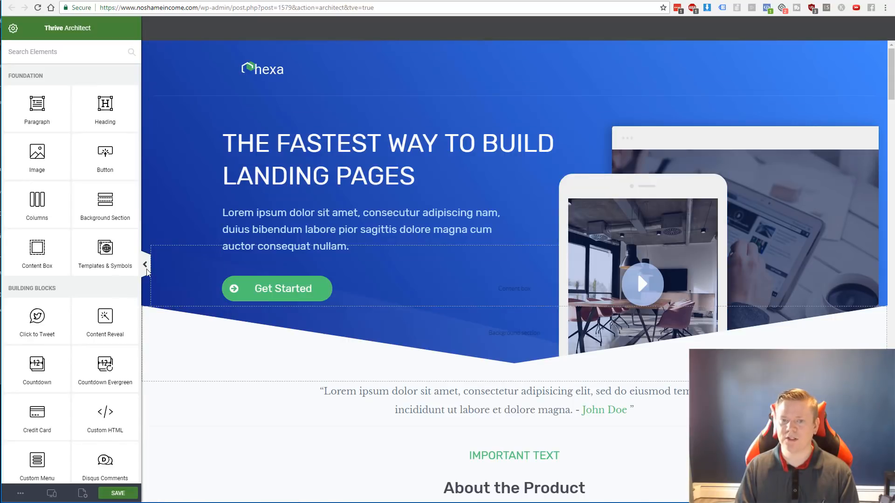
left_click(271, 70)
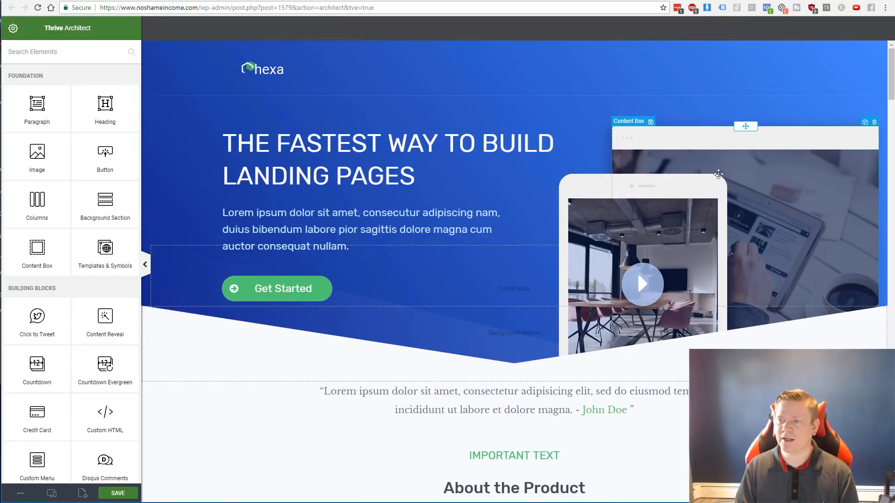
mouse_move(694, 148)
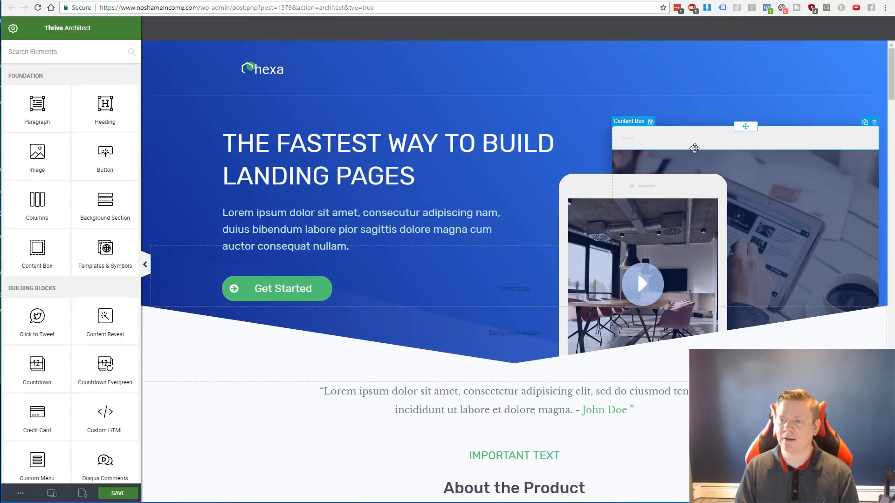
left_click(323, 156)
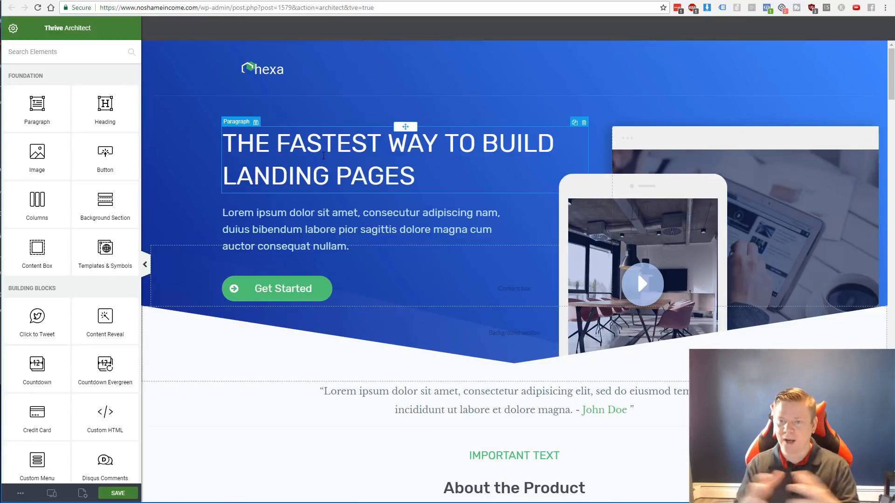
scroll("down", 3)
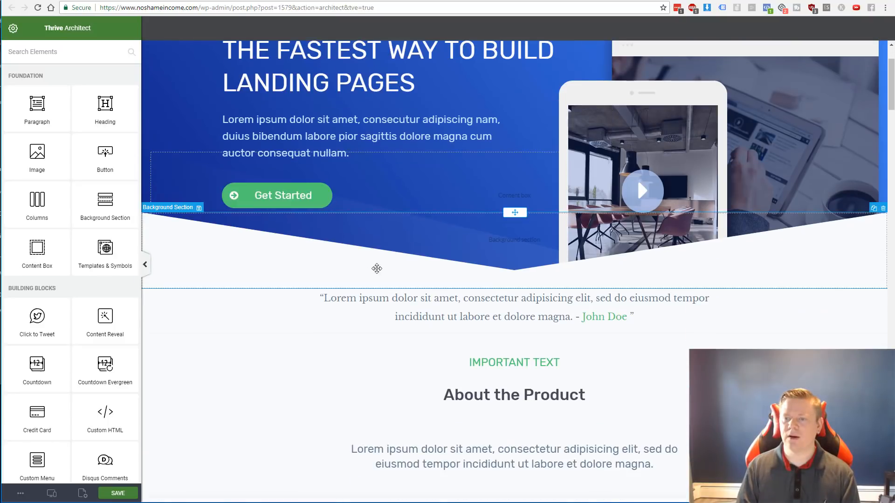
mouse_move(537, 265)
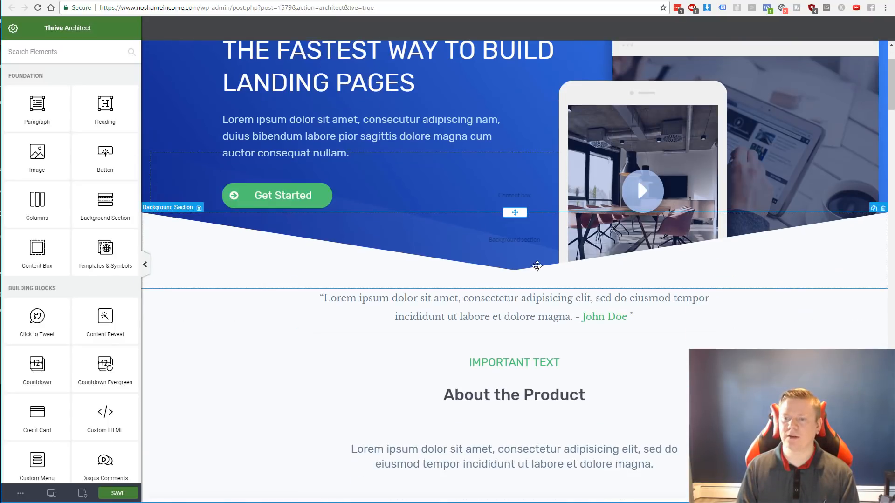
mouse_move(461, 263)
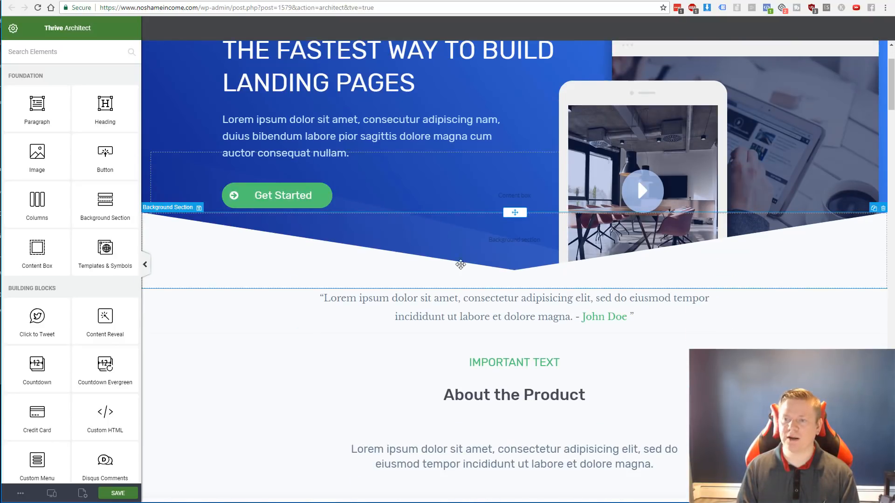
scroll("down", 3)
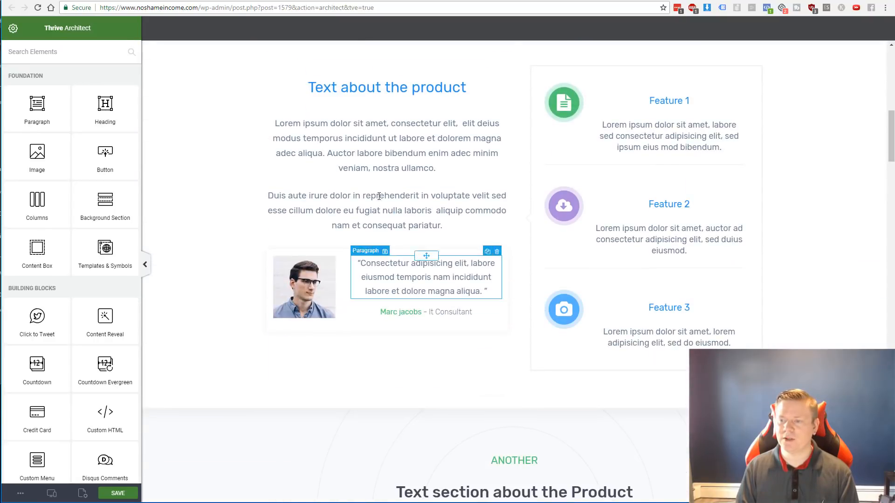
scroll("up", 3)
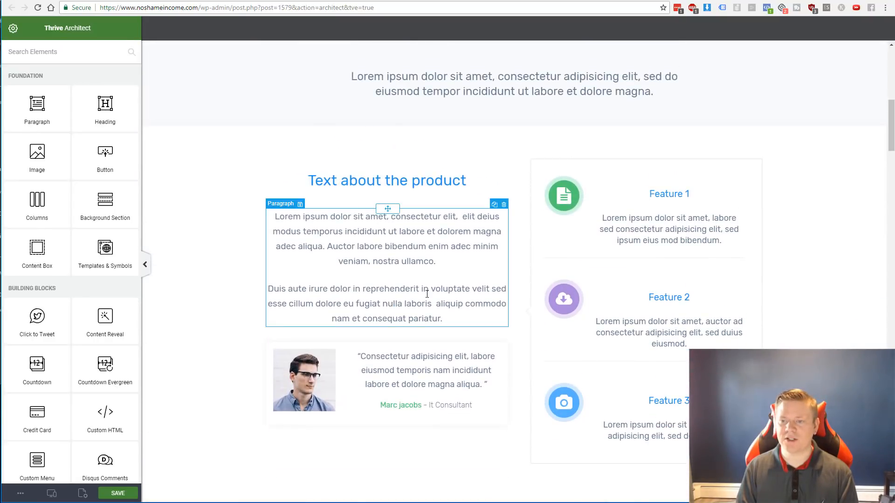
scroll("down", 3)
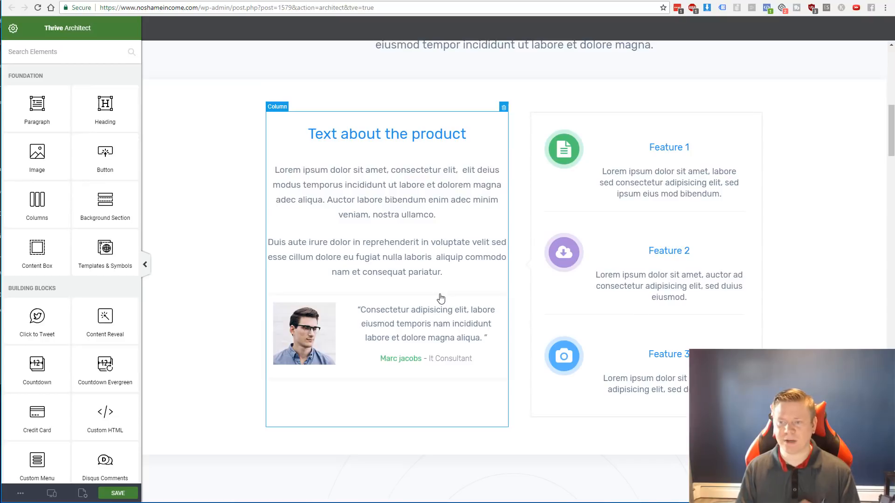
left_click(669, 146)
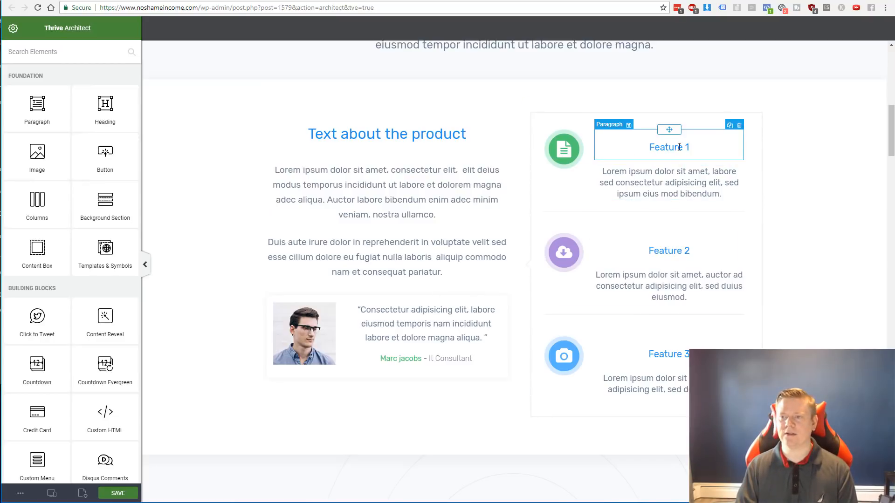
scroll("down", 3)
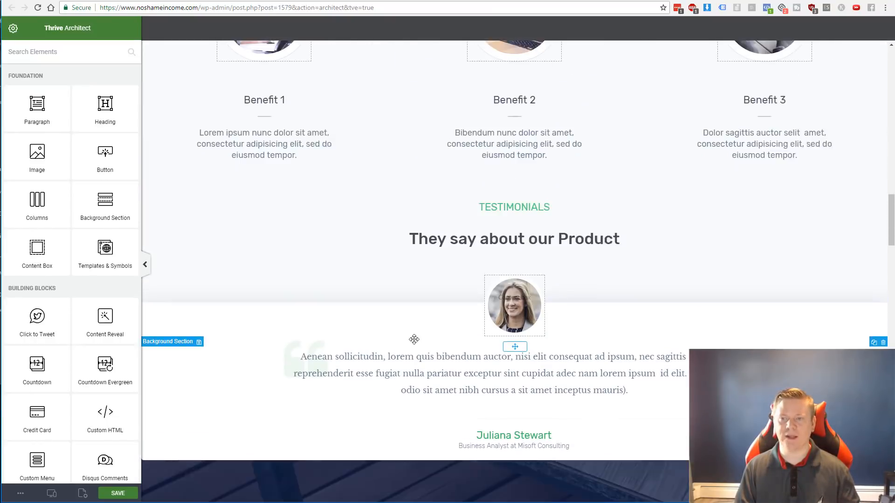
scroll("down", 3)
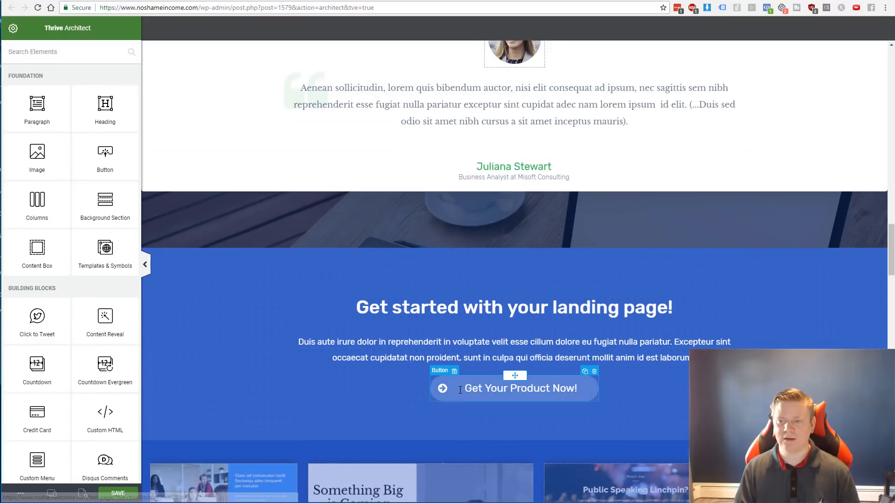
scroll("down", 3)
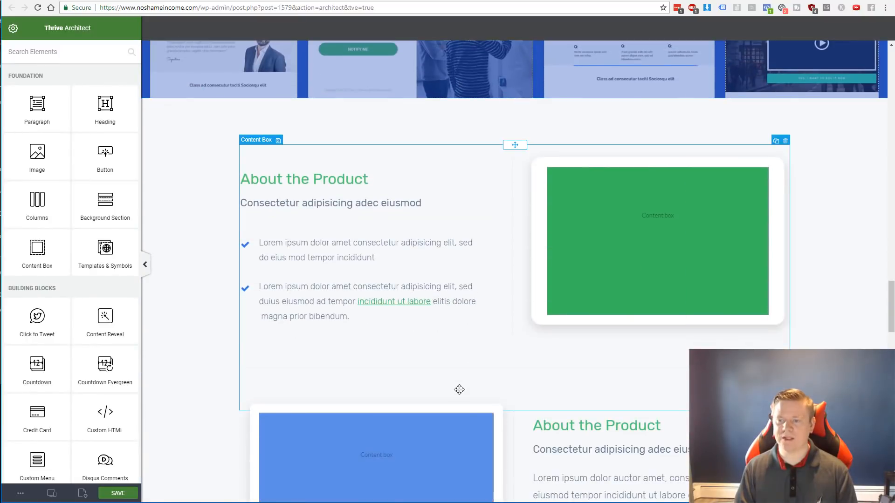
scroll("down", 3)
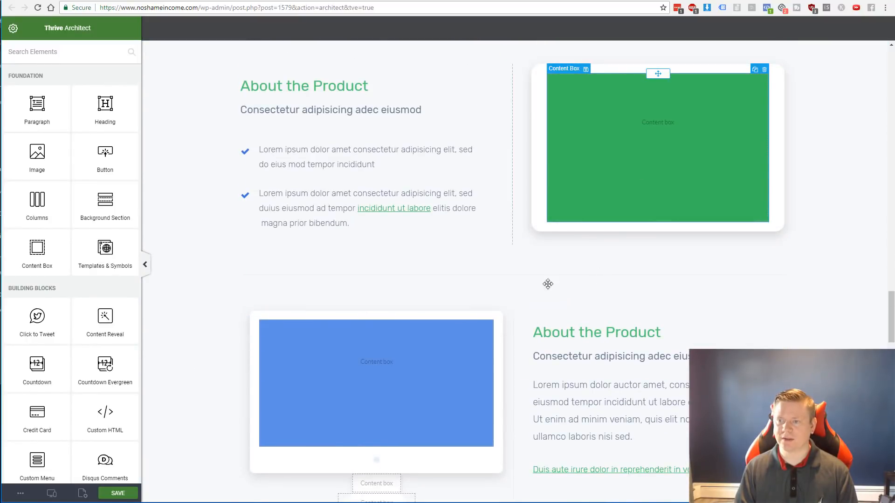
scroll("down", 3)
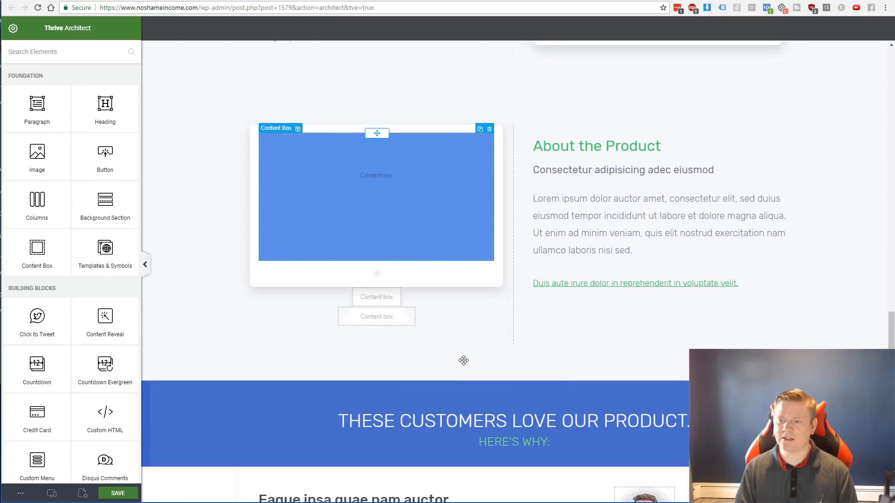
scroll("down", 3)
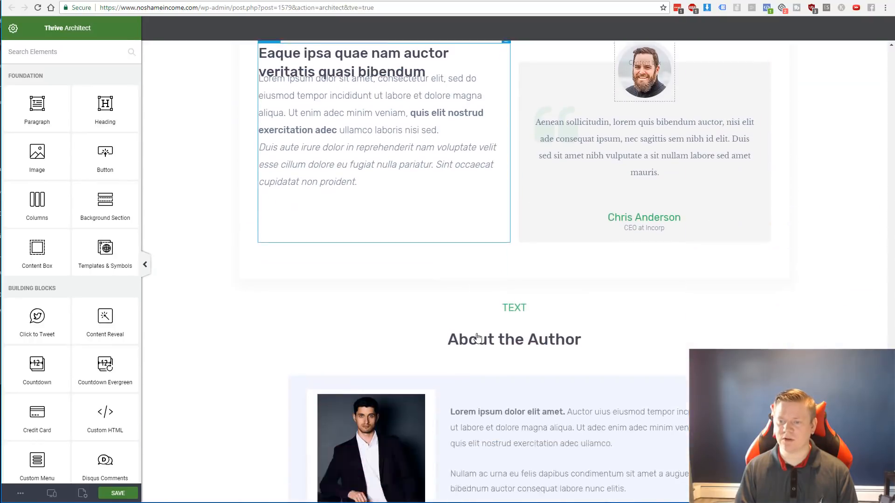
scroll("down", 3)
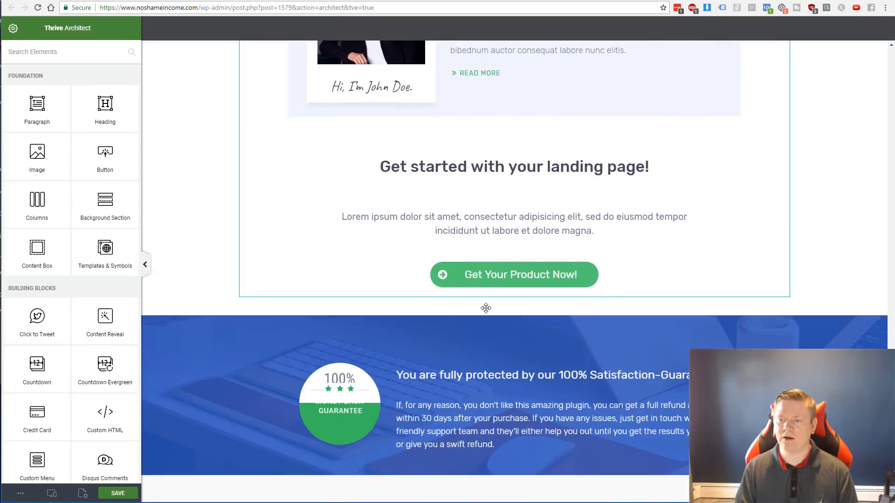
scroll("down", 3)
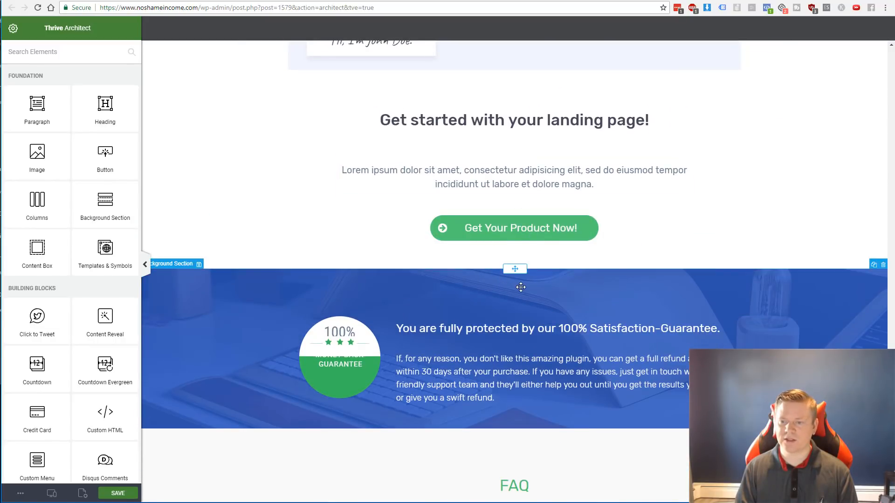
scroll("down", 3)
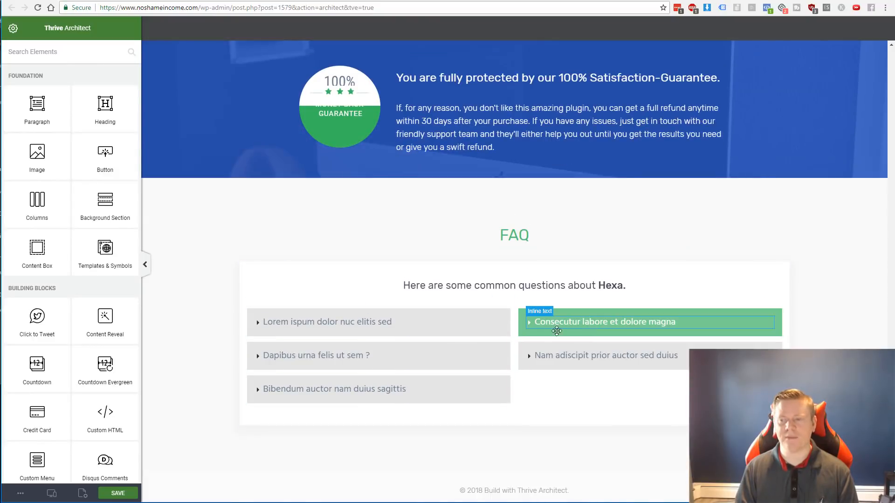
scroll("up", 3)
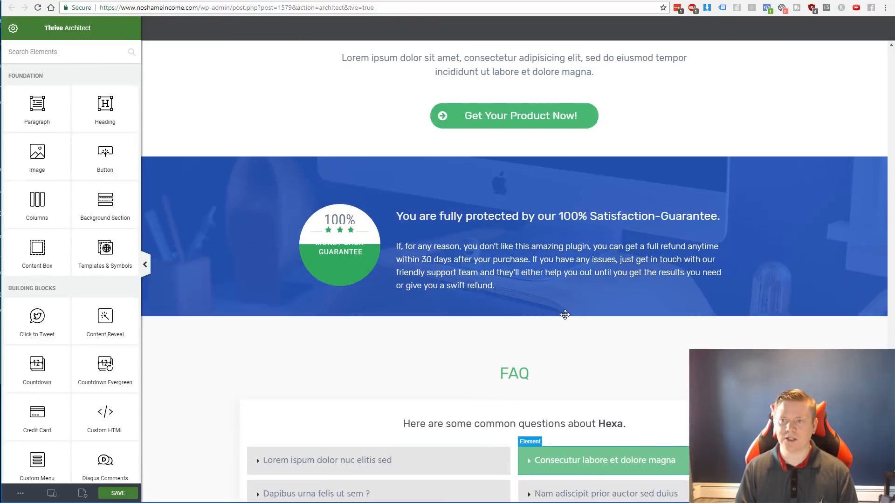
scroll("up", 3)
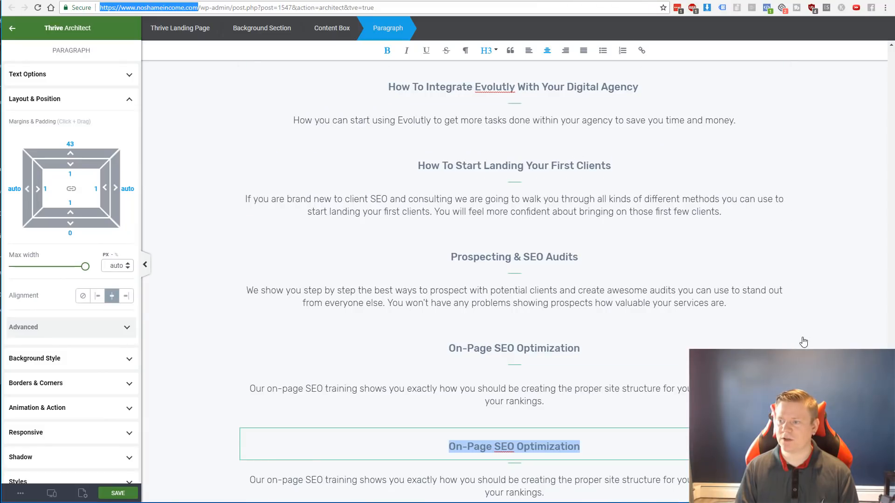
scroll("down", 3)
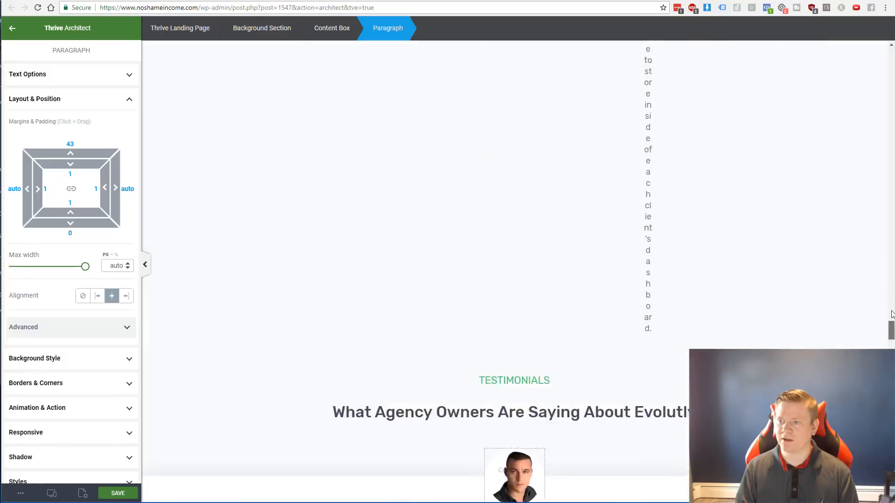
scroll("up", 3)
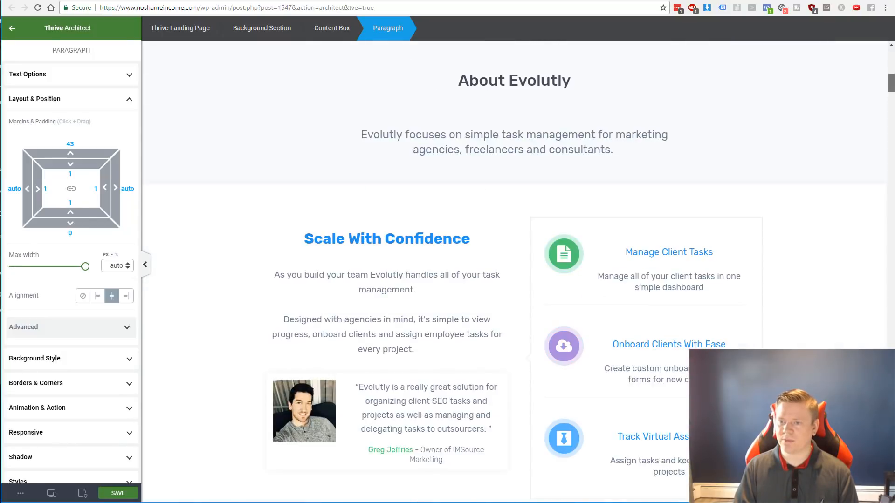
scroll("down", 3)
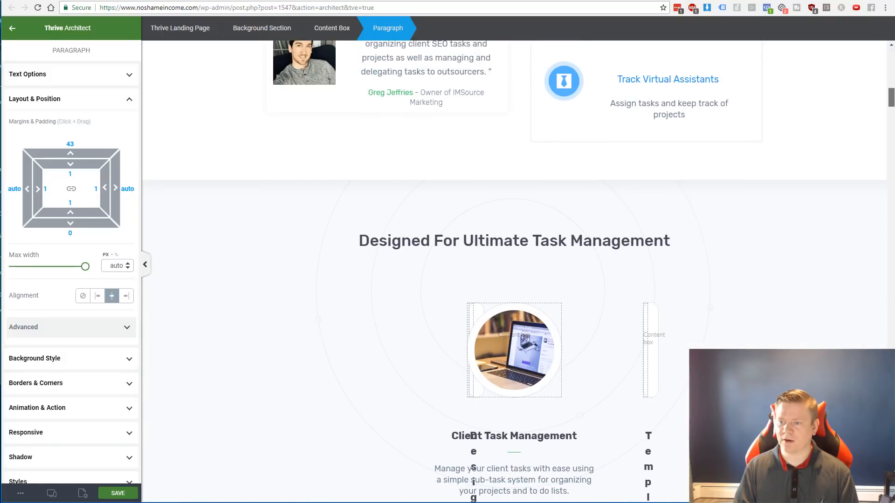
scroll("up", 3)
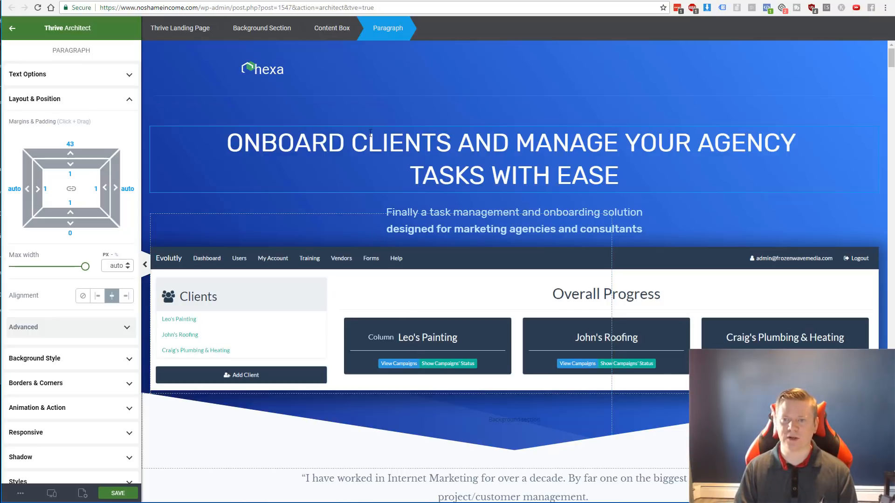
scroll("down", 3)
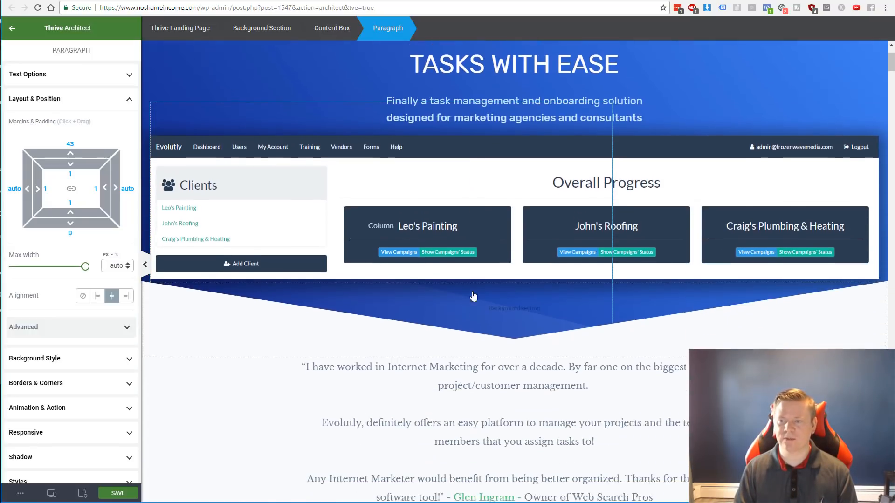
scroll("down", 3)
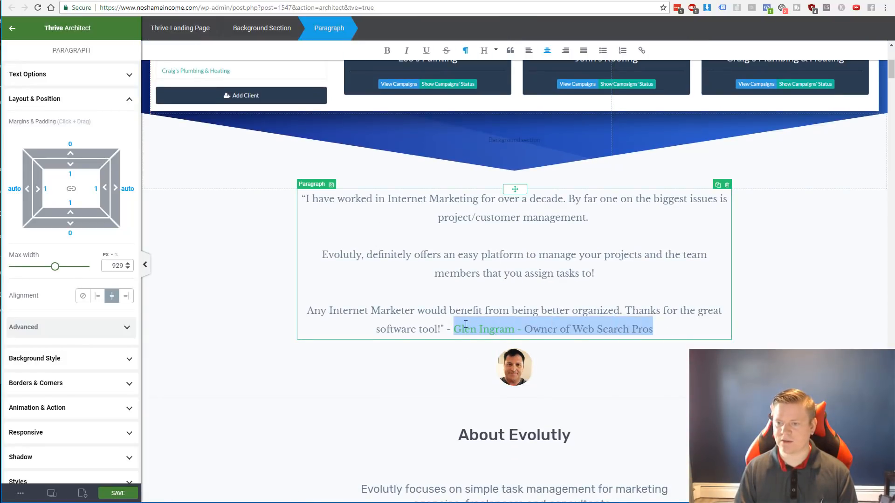
mouse_move(470, 335)
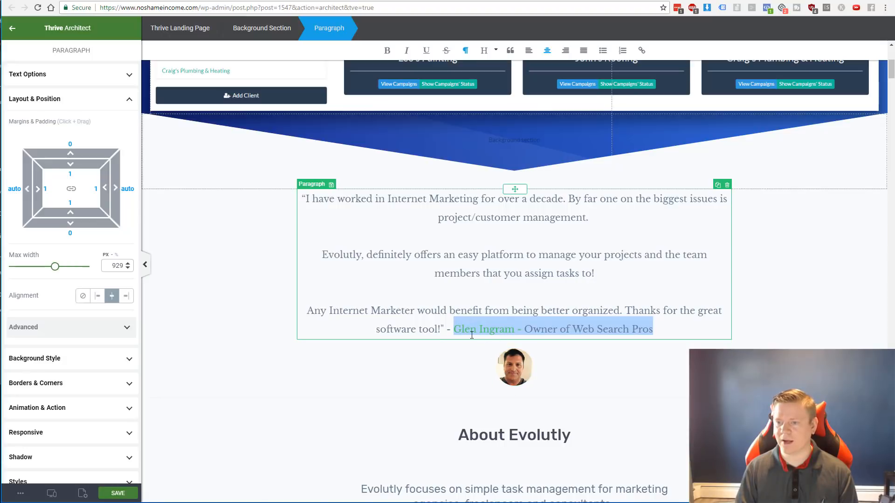
mouse_move(547, 400)
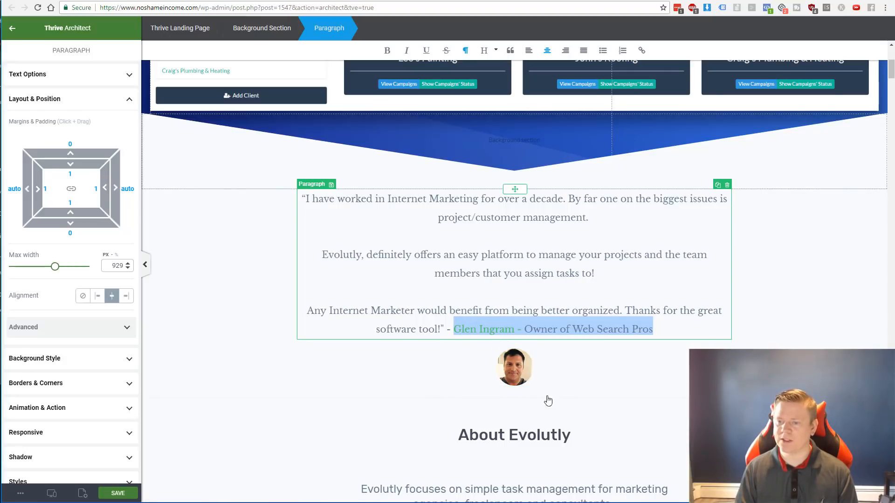
scroll("down", 3)
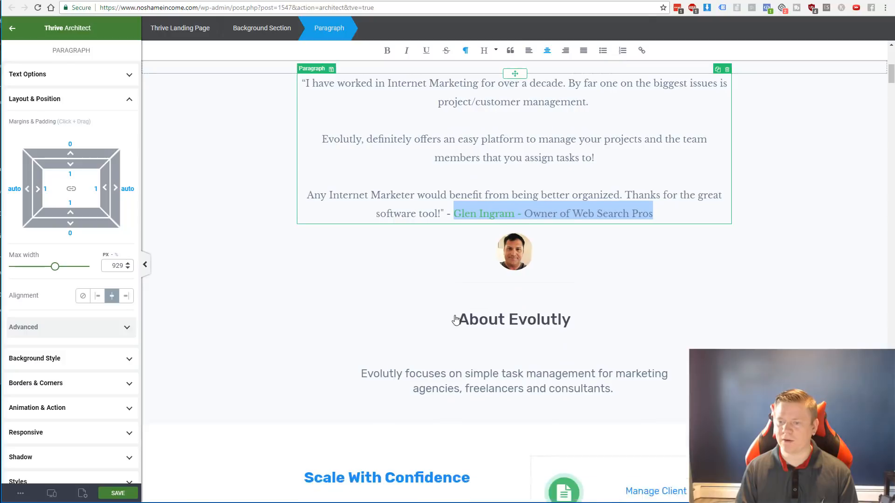
scroll("down", 3)
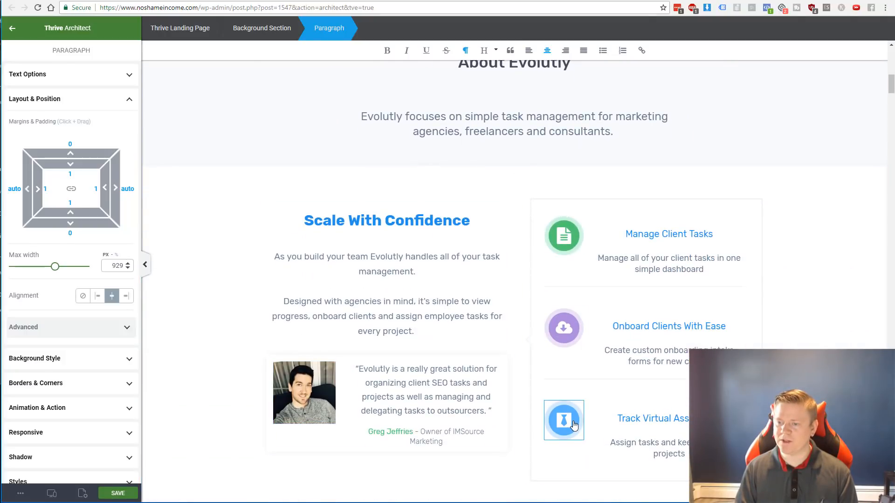
scroll("down", 3)
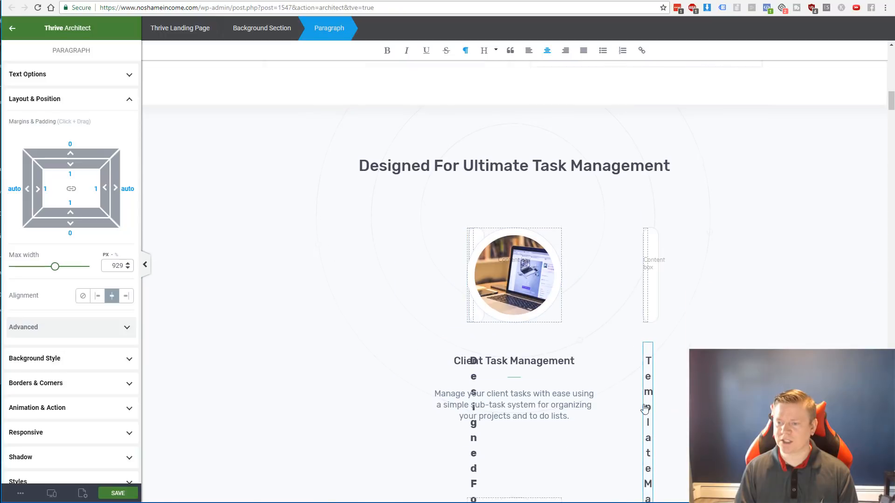
scroll("down", 3)
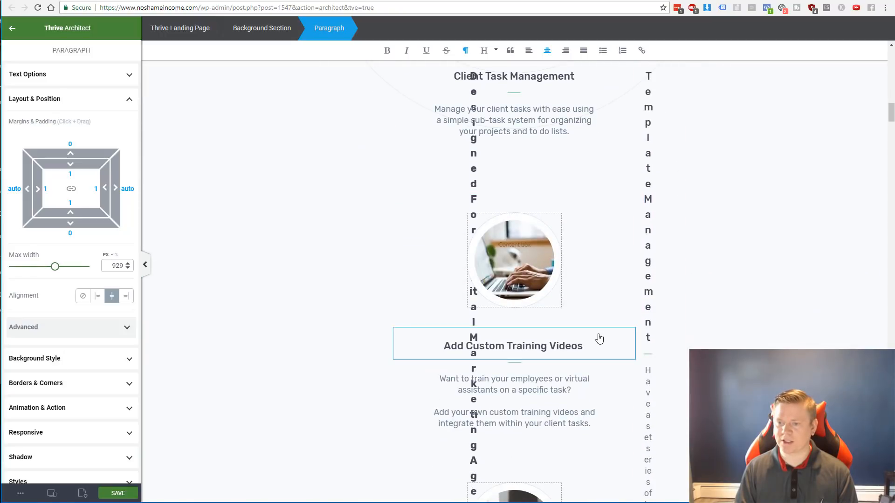
scroll("down", 3)
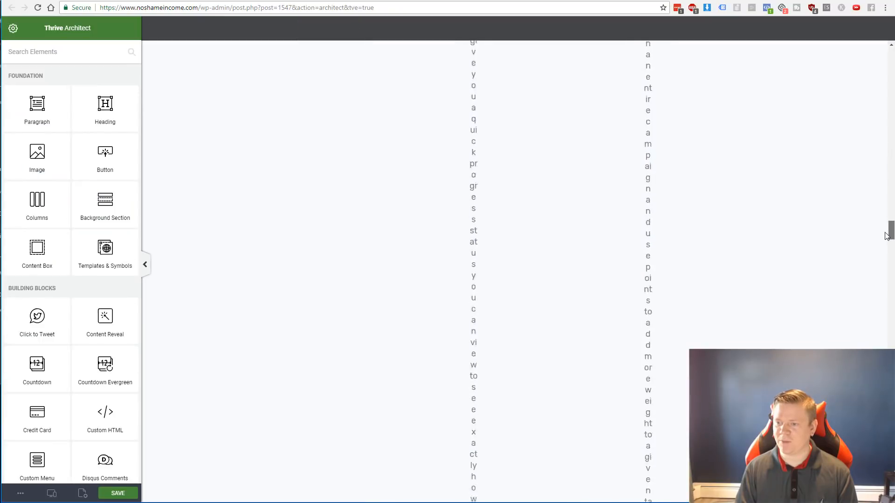
scroll("down", 3)
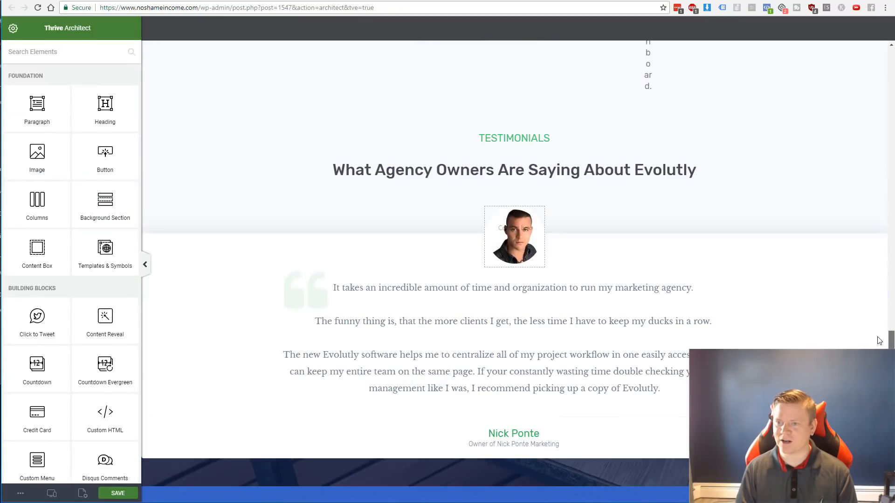
left_click(446, 402)
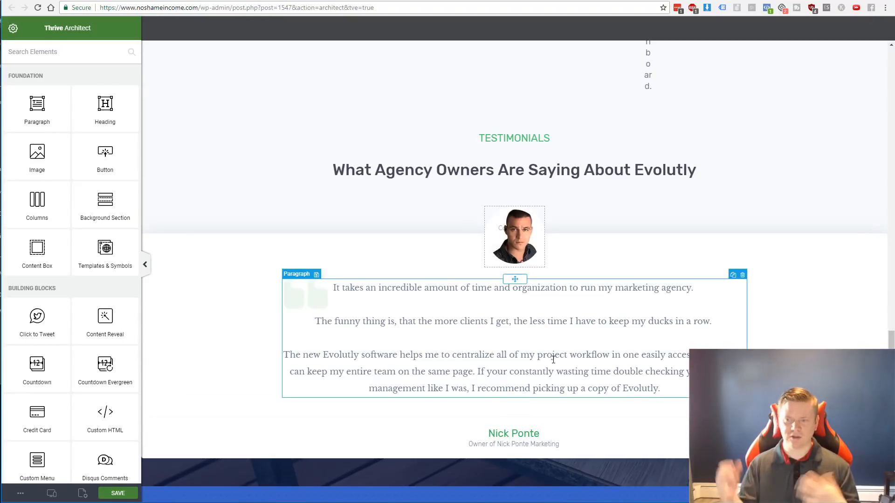
scroll("down", 3)
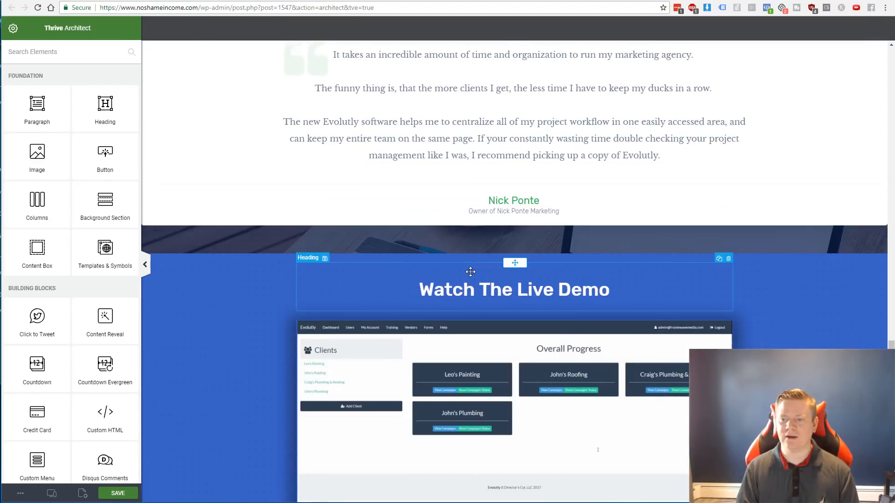
scroll("down", 3)
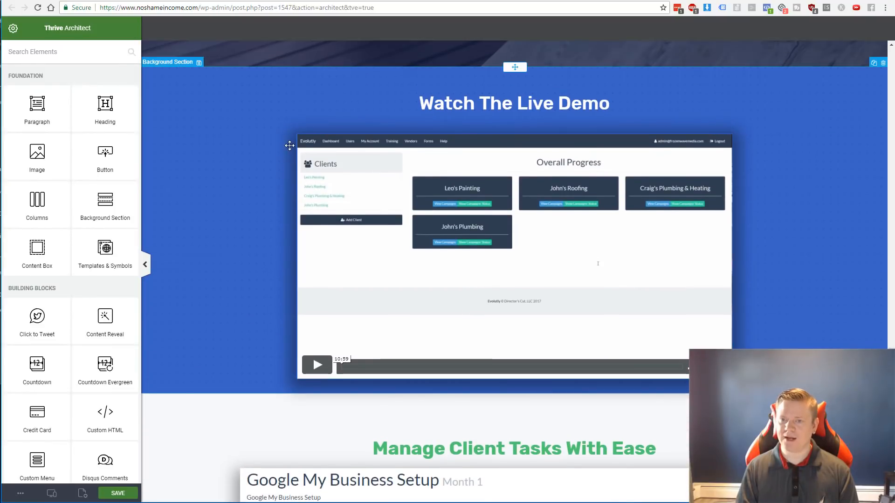
left_click(513, 258)
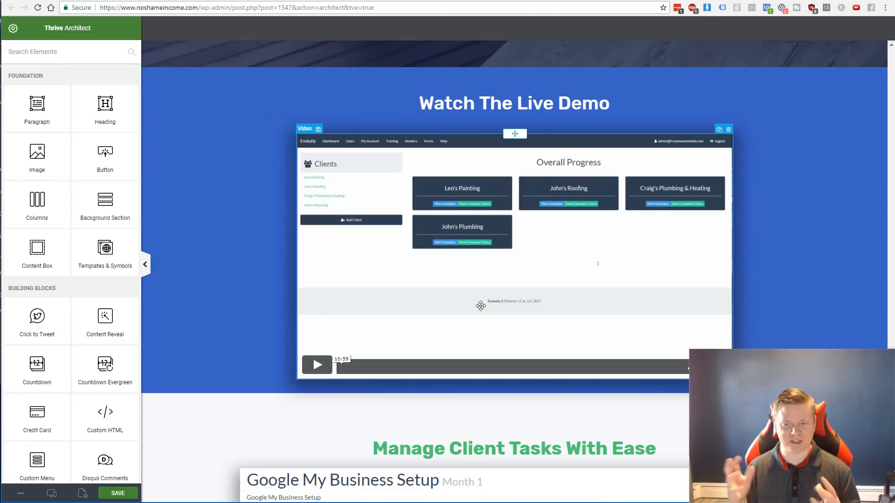
scroll("down", 3)
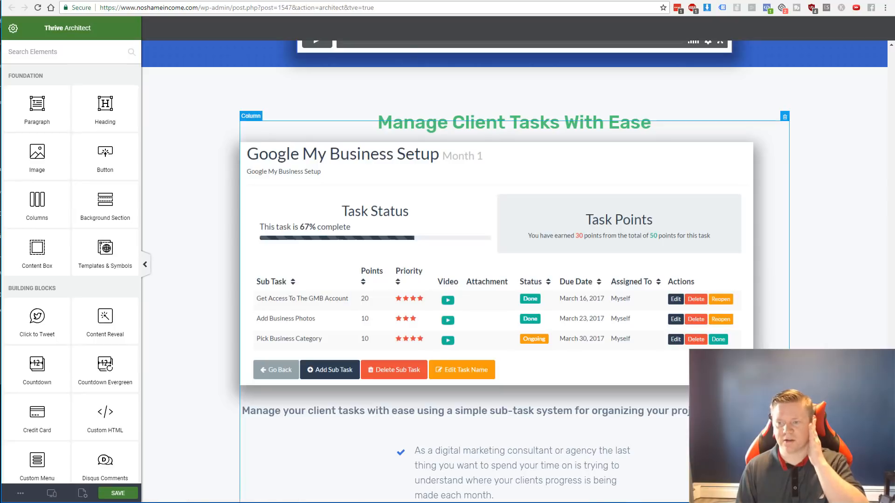
scroll("down", 3)
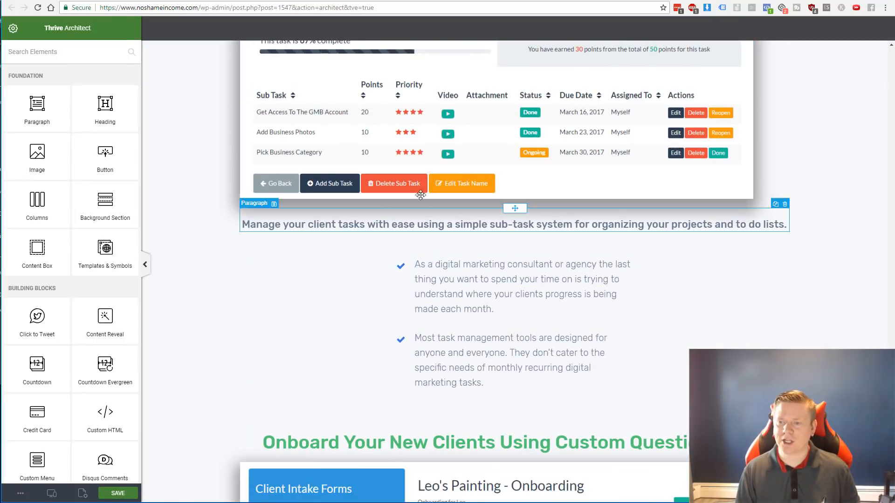
scroll("down", 3)
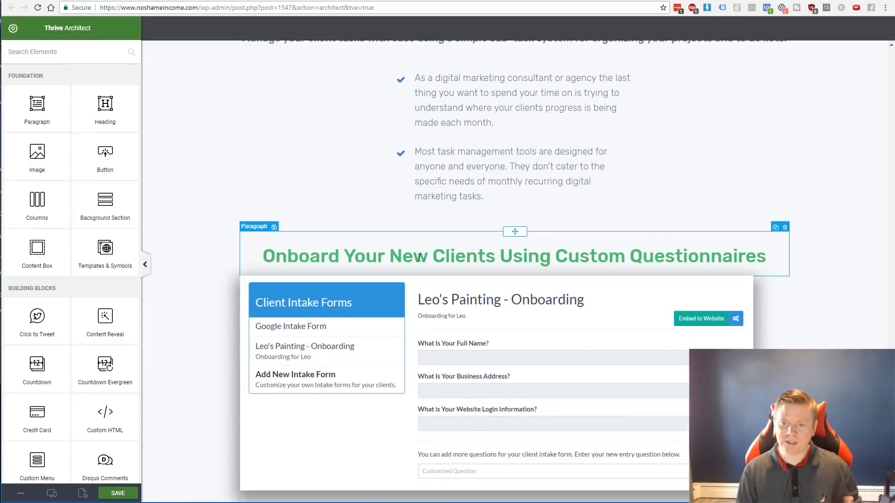
scroll("down", 3)
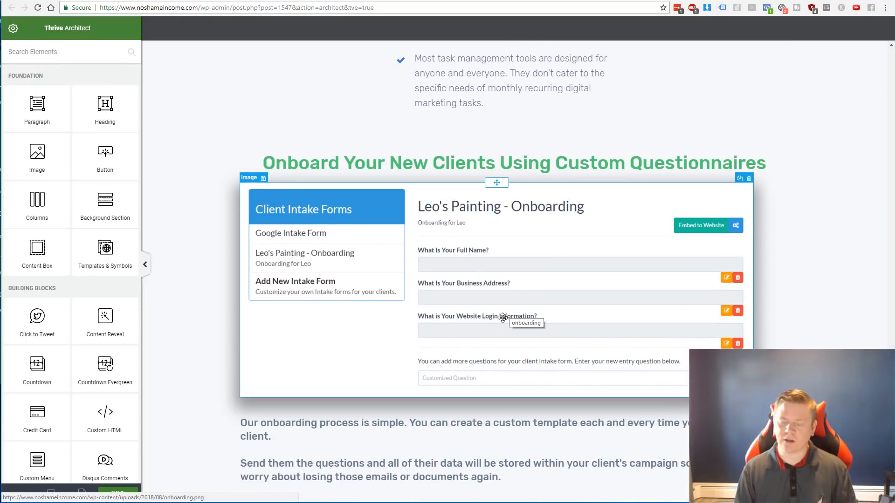
scroll("down", 3)
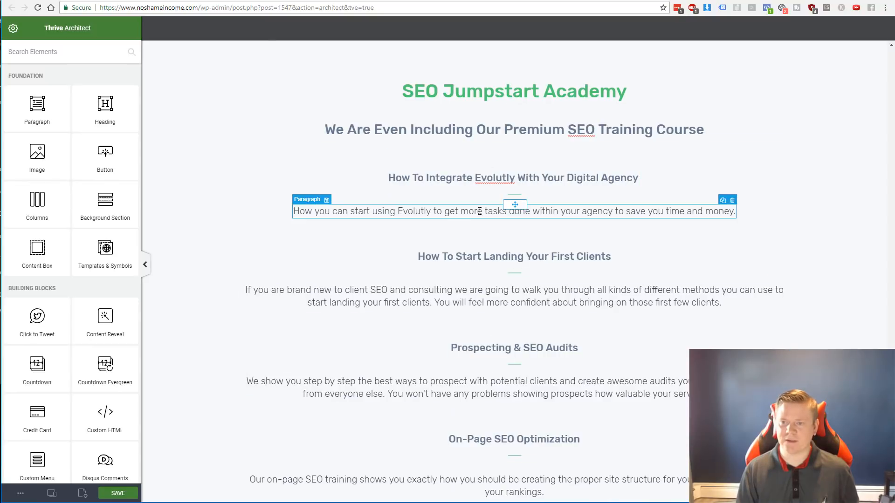
scroll("down", 3)
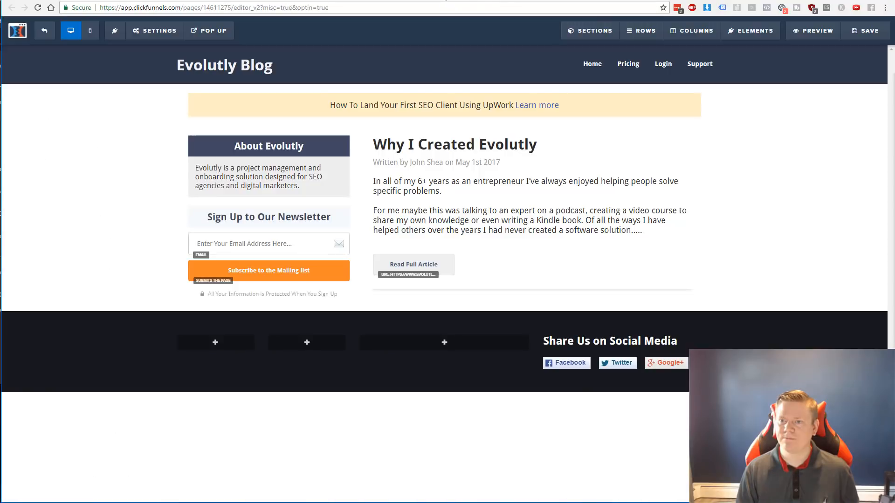
Return from the blog page editor to the funnel's Schedule Demo step overview.
left_click(812, 29)
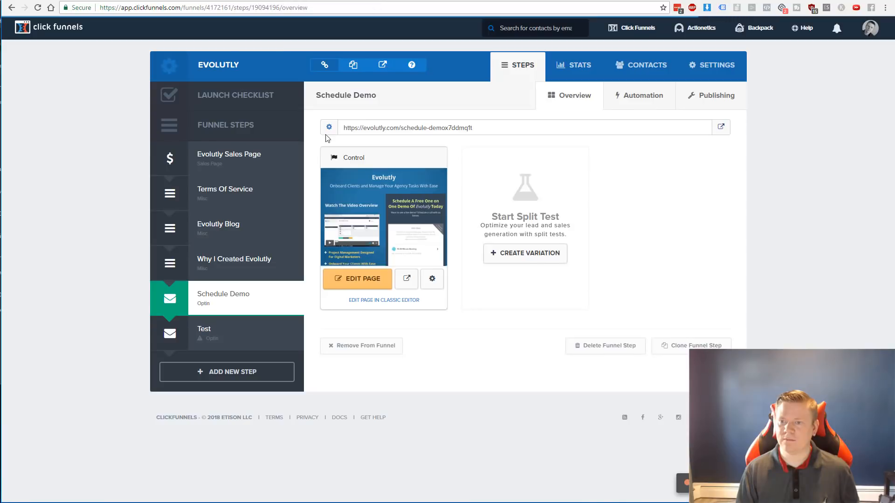
mouse_move(728, 2)
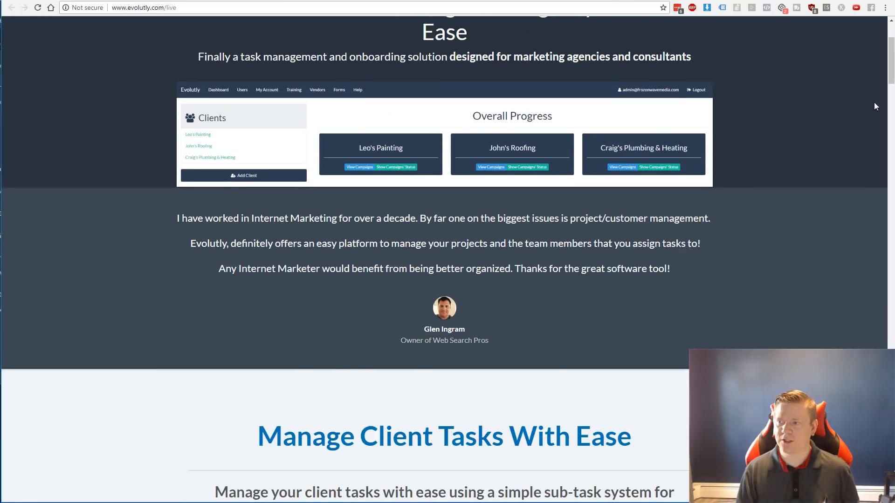
scroll("down", 3)
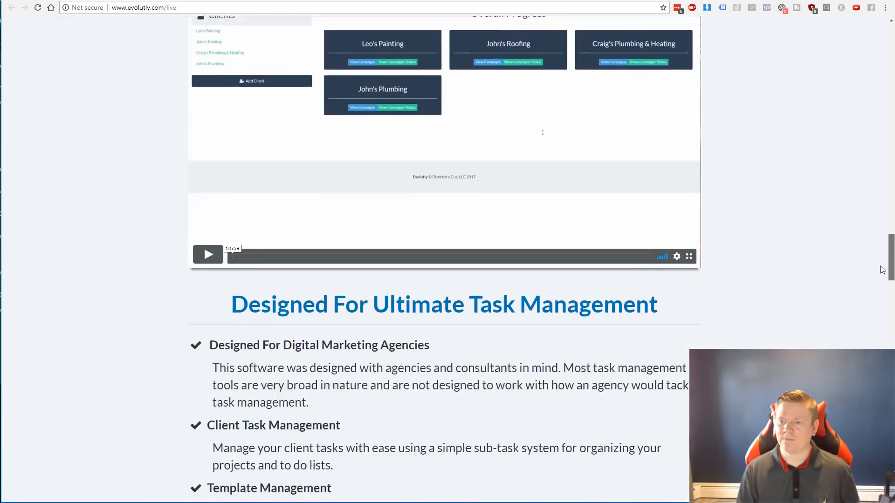
scroll("down", 3)
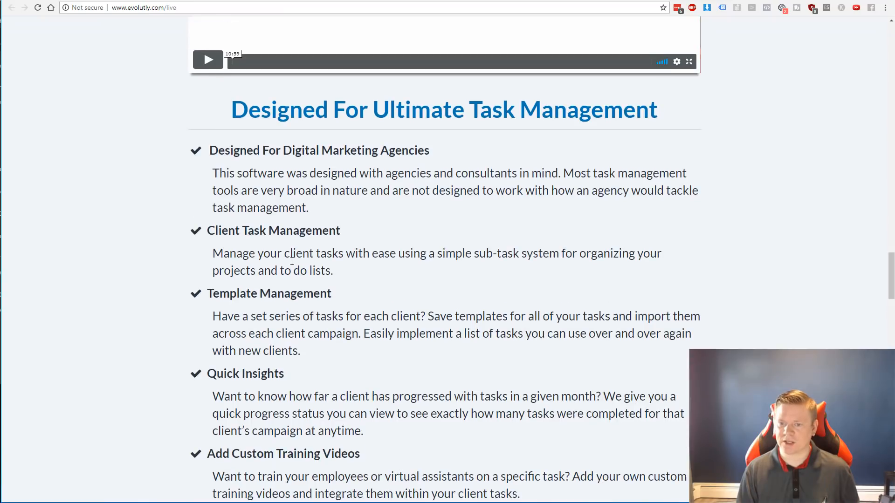
scroll("down", 3)
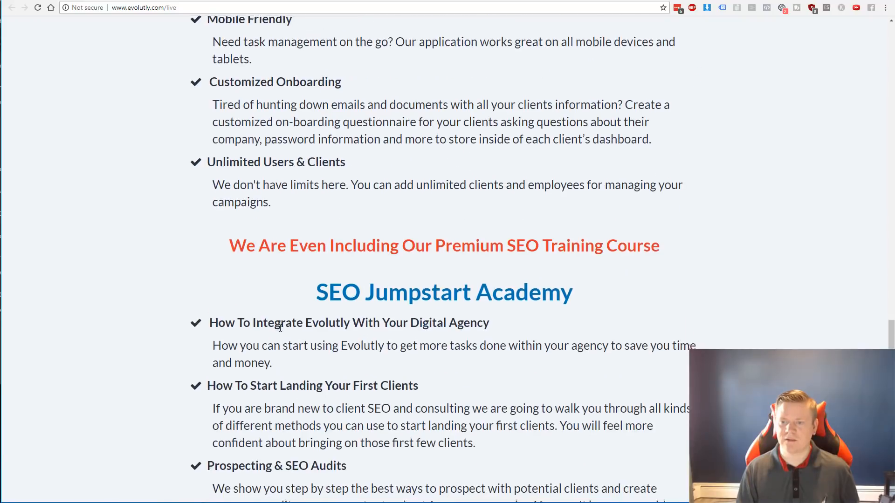
scroll("down", 3)
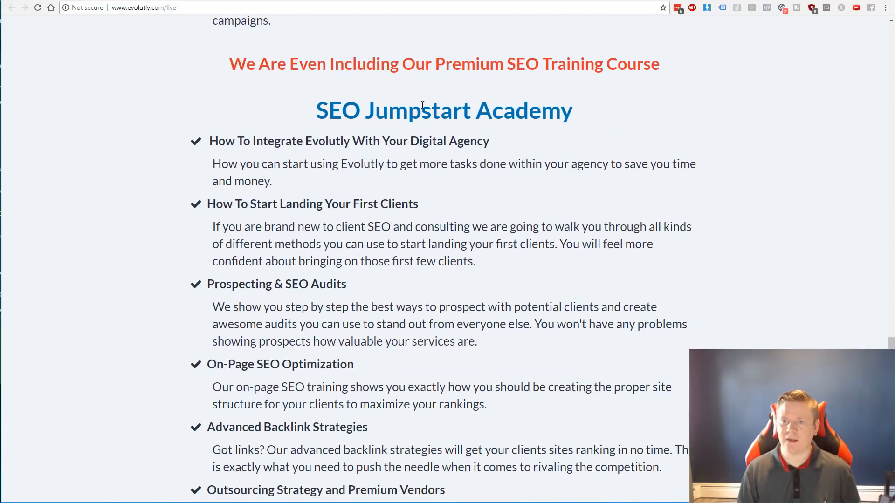
scroll("down", 3)
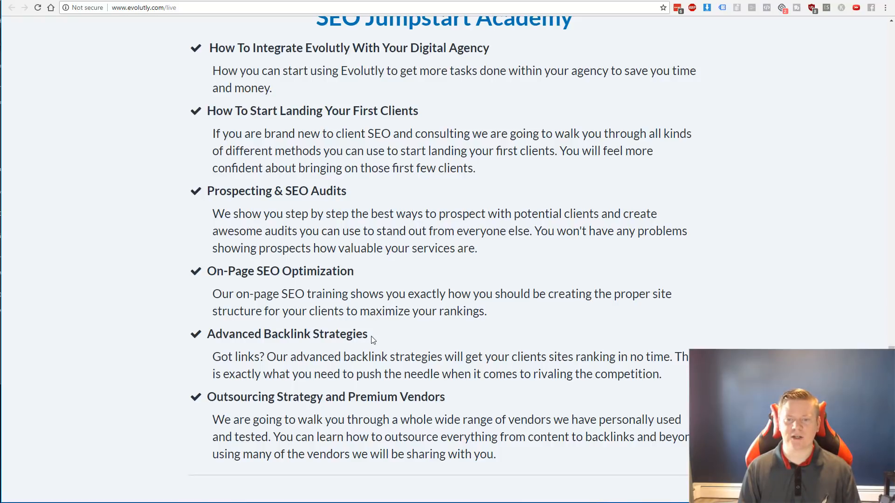
double_click(287, 334)
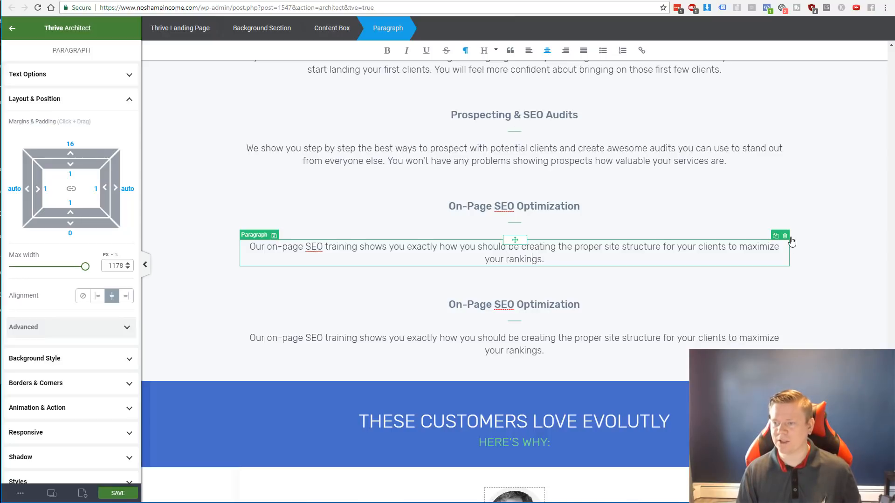
Select the On-Page SEO Optimization course item in the SEO section.
scroll("up", 3)
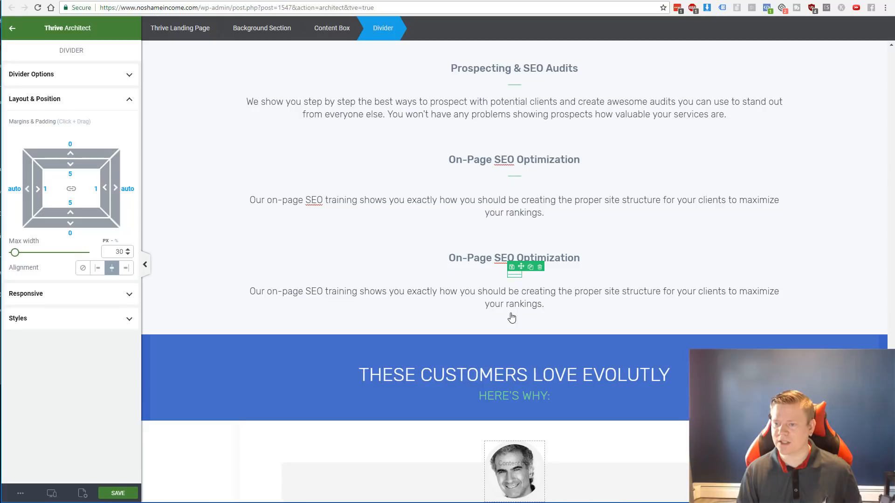
mouse_move(583, 346)
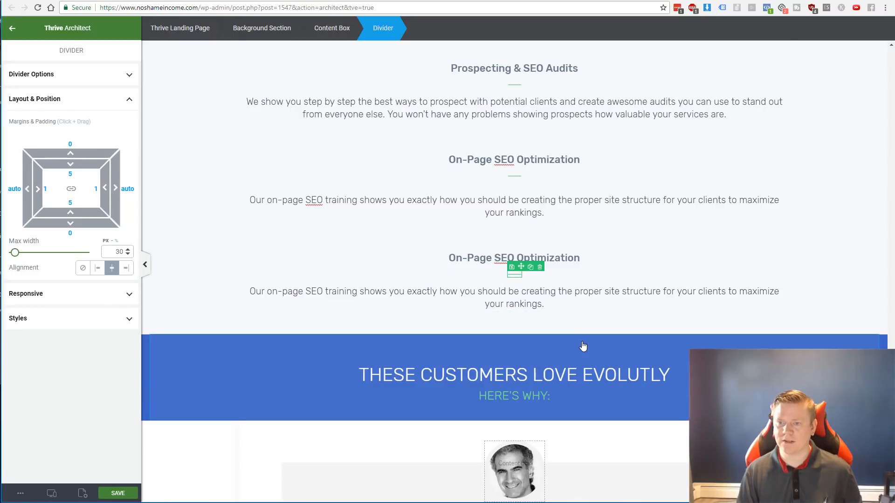
scroll("down", 3)
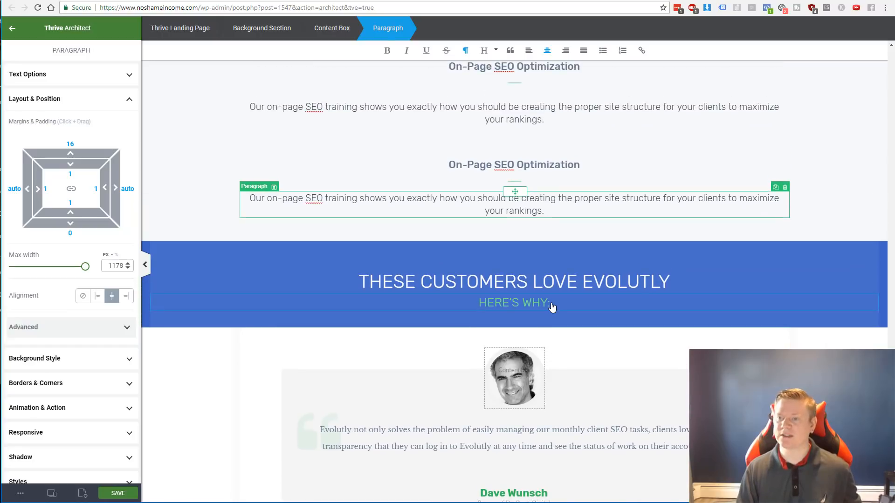
scroll("down", 3)
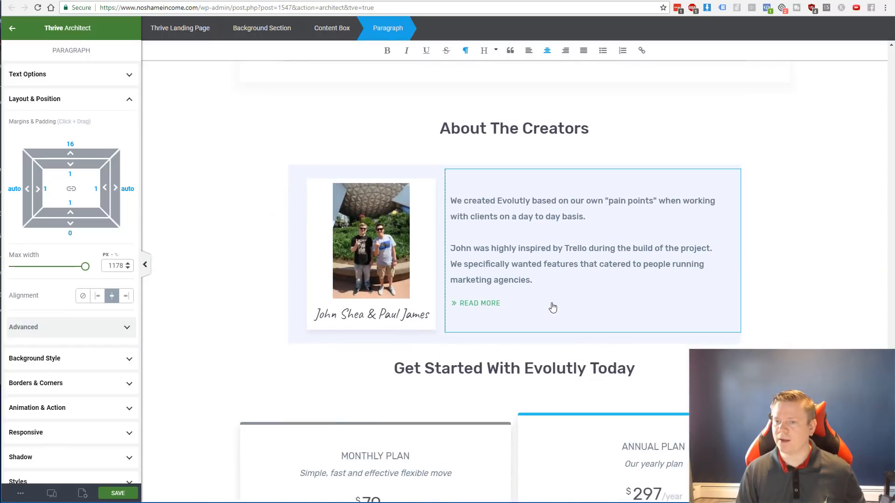
left_click(370, 314)
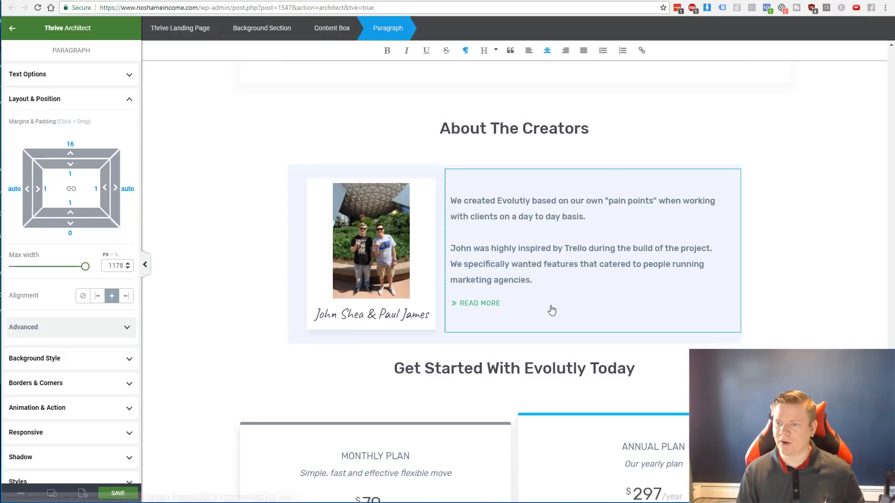
Duplicate the On-Page SEO Optimization item while reviewing the creators, pricing, guarantee and FAQ sections.
scroll("down", 3)
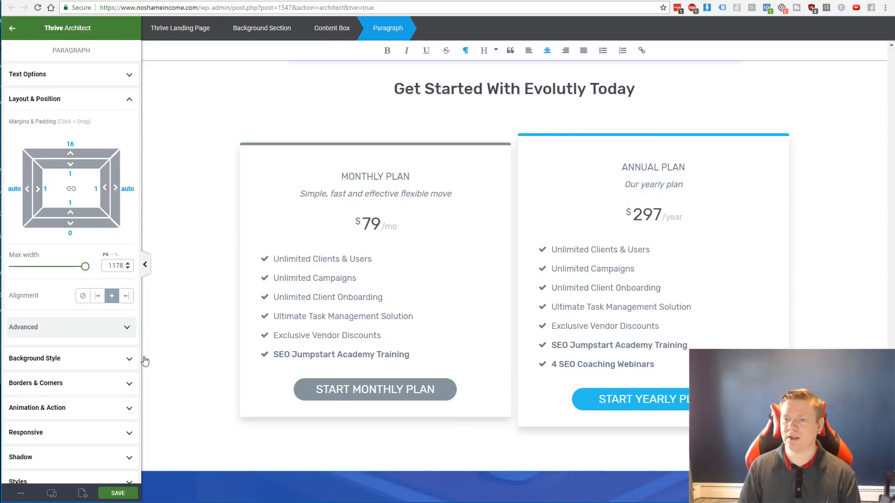
scroll("down", 3)
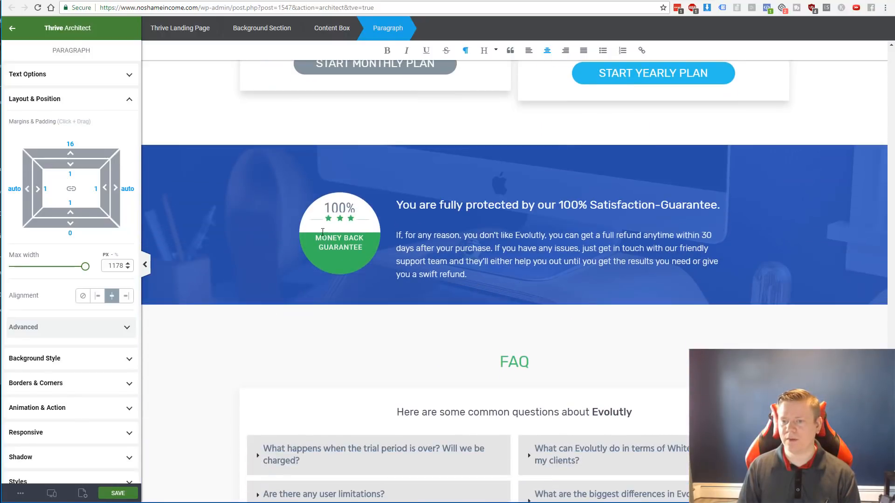
mouse_move(343, 222)
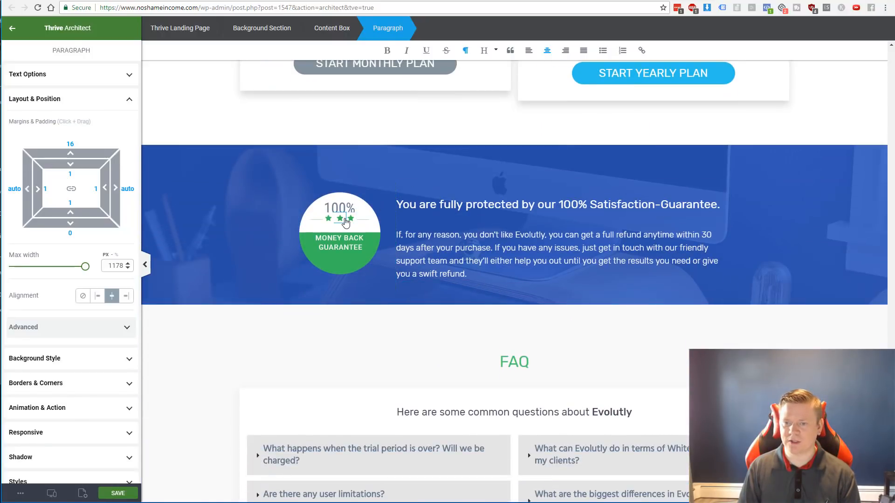
left_click(339, 232)
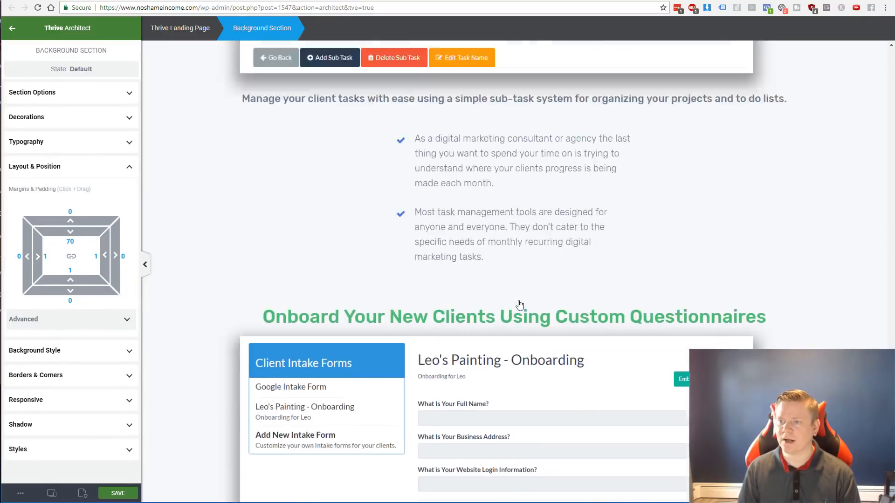
scroll("down", 3)
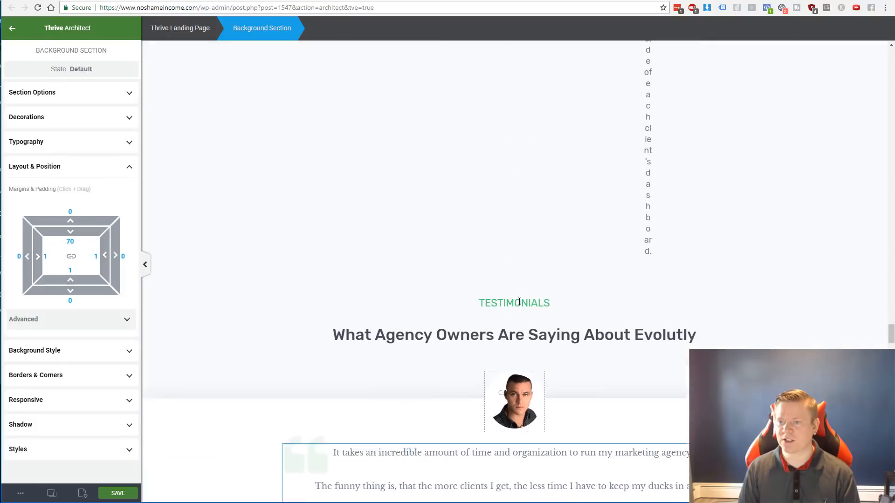
left_click(12, 28)
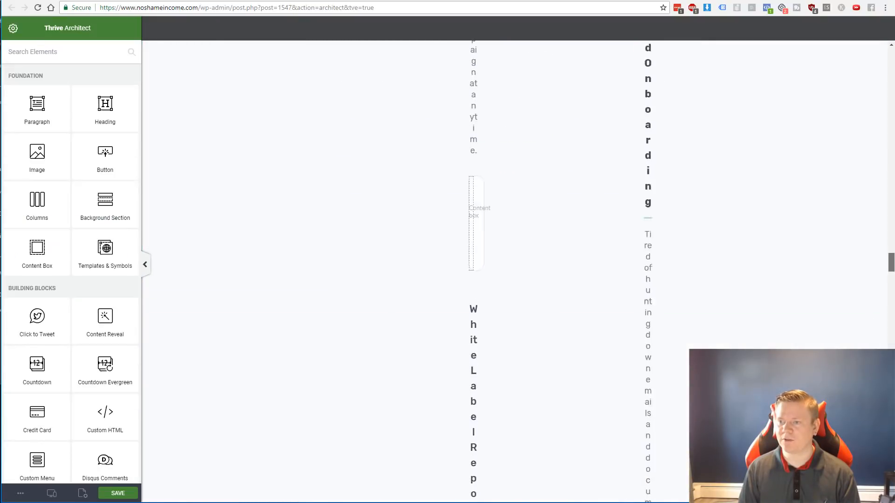
scroll("up", 3)
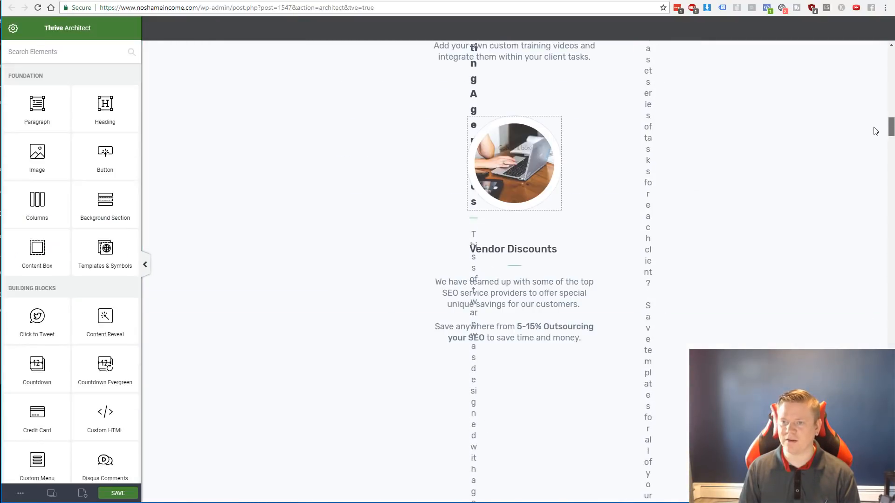
scroll("up", 3)
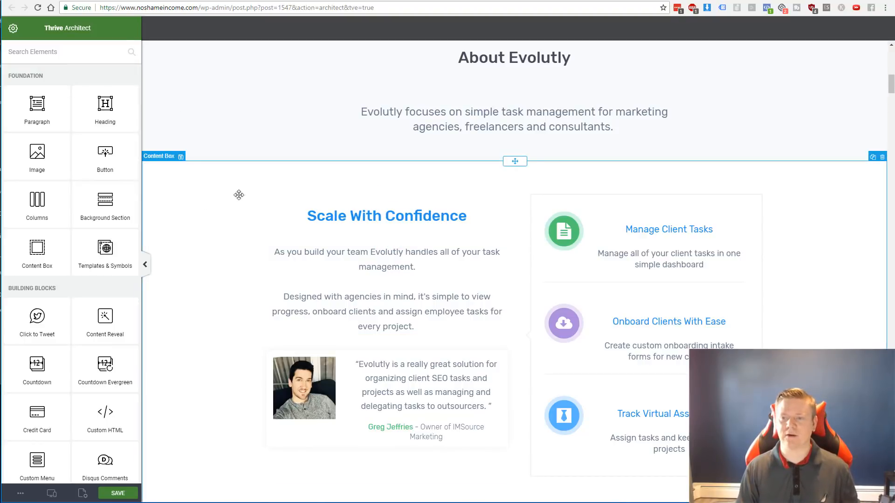
scroll("up", 3)
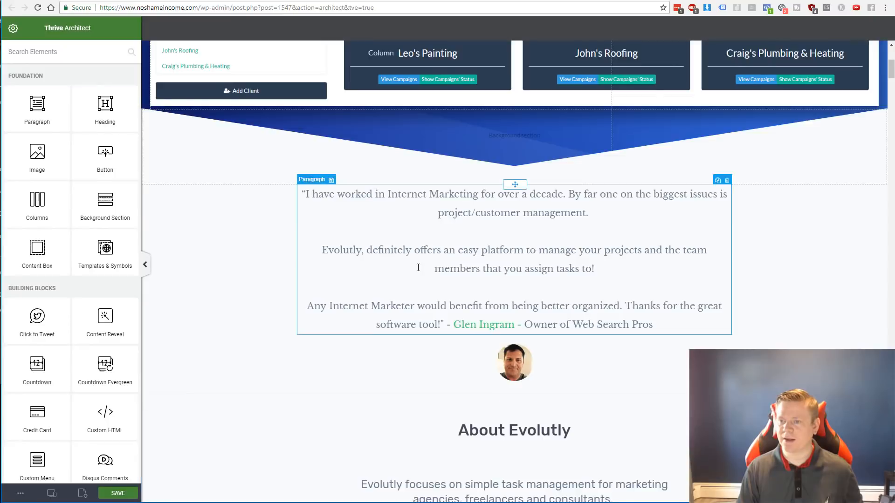
scroll("up", 3)
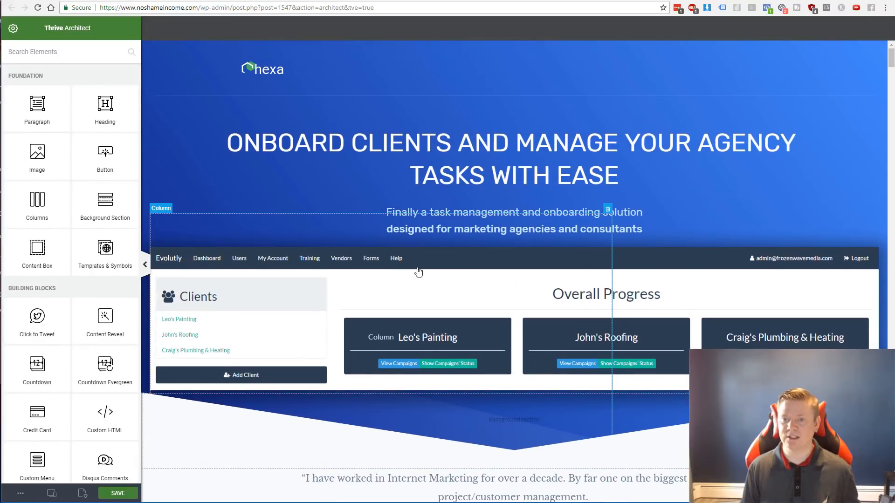